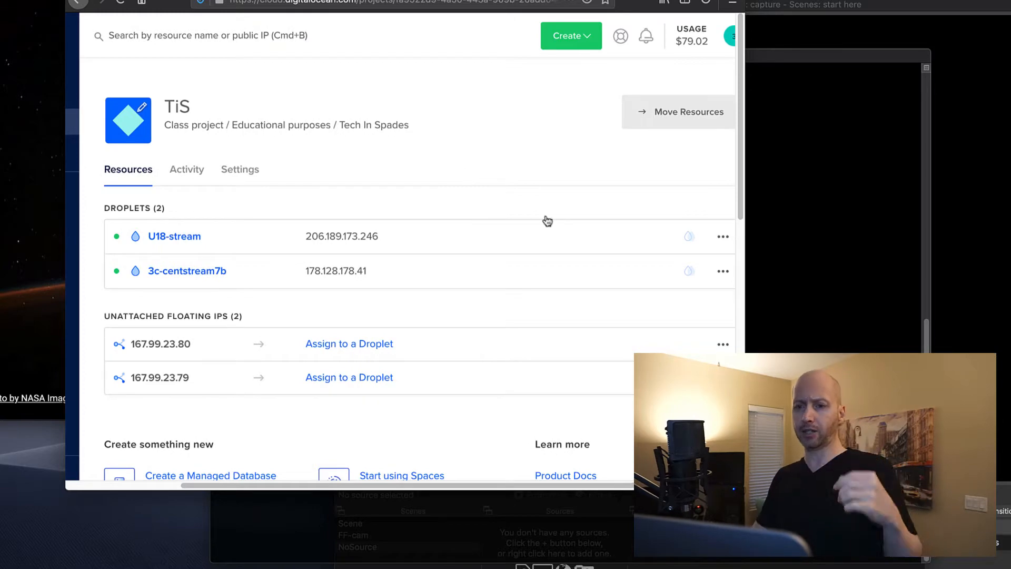
- Rebuild the U18-stream droplet with the Ubuntu 18.04 (LTS) x64 image and confirm the wipe
left_click(723, 236)
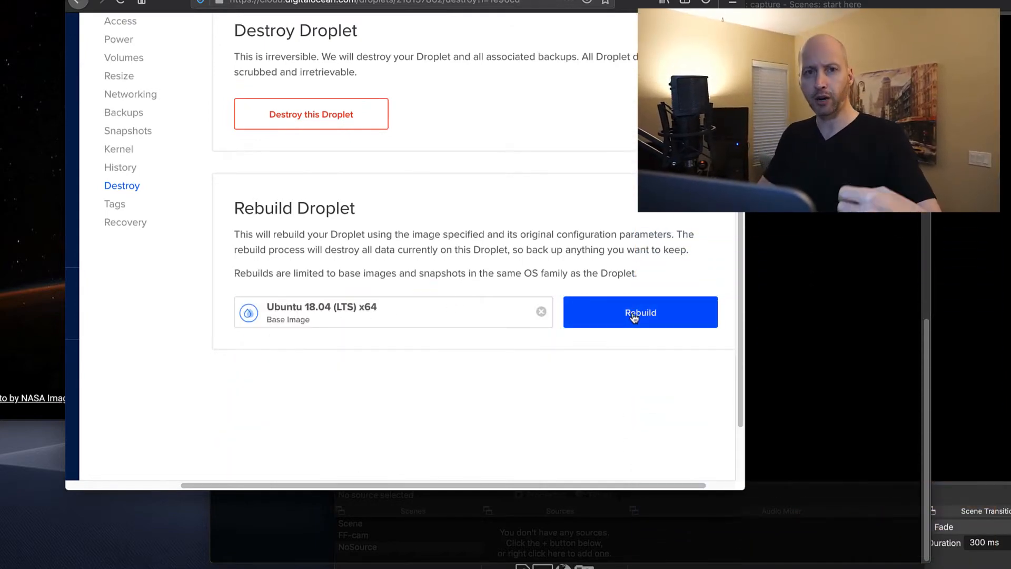
left_click(640, 312)
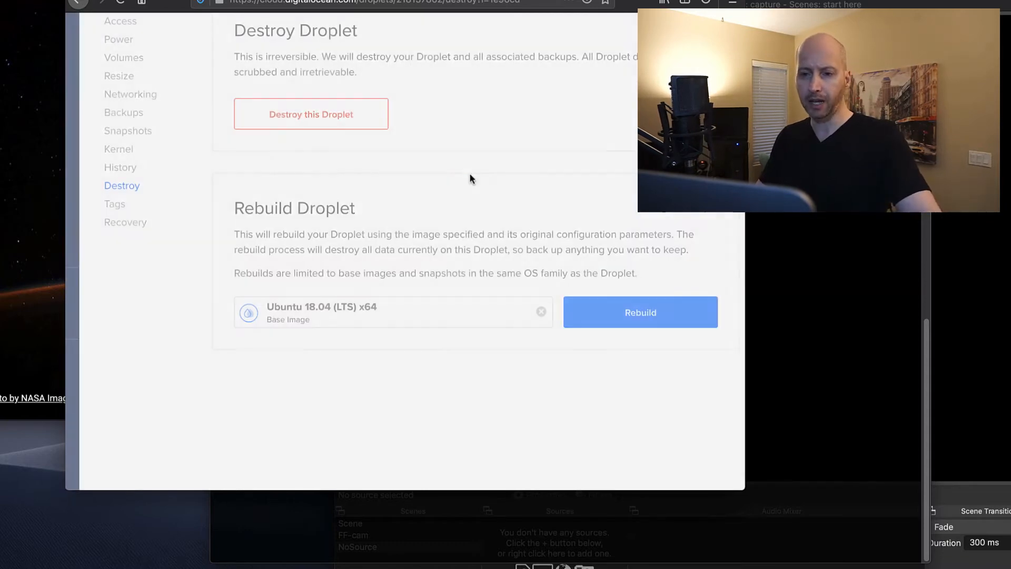
left_click(640, 312)
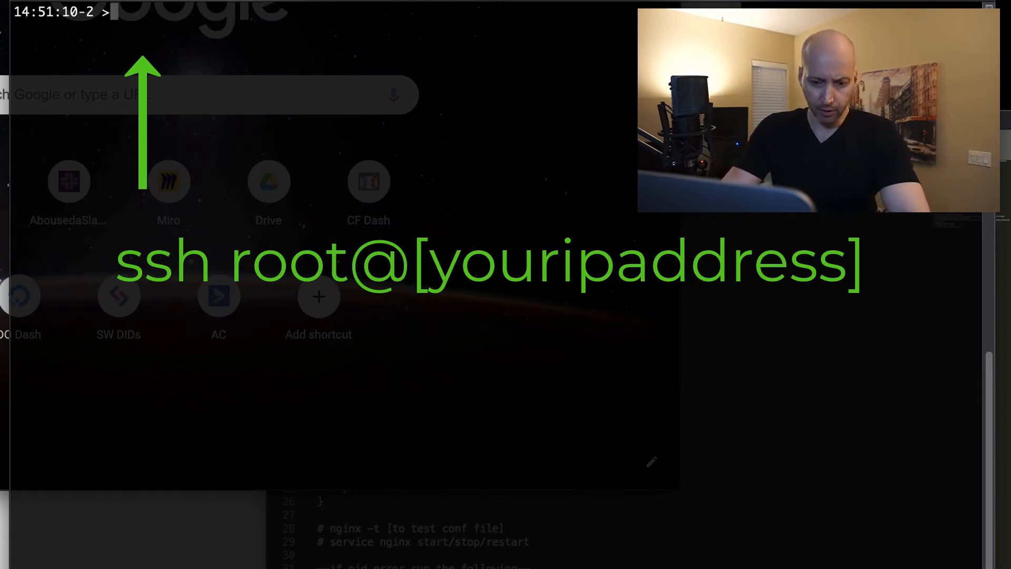
- SSH into 206.189.173.246 as root and submit the current root password
type("ssh")
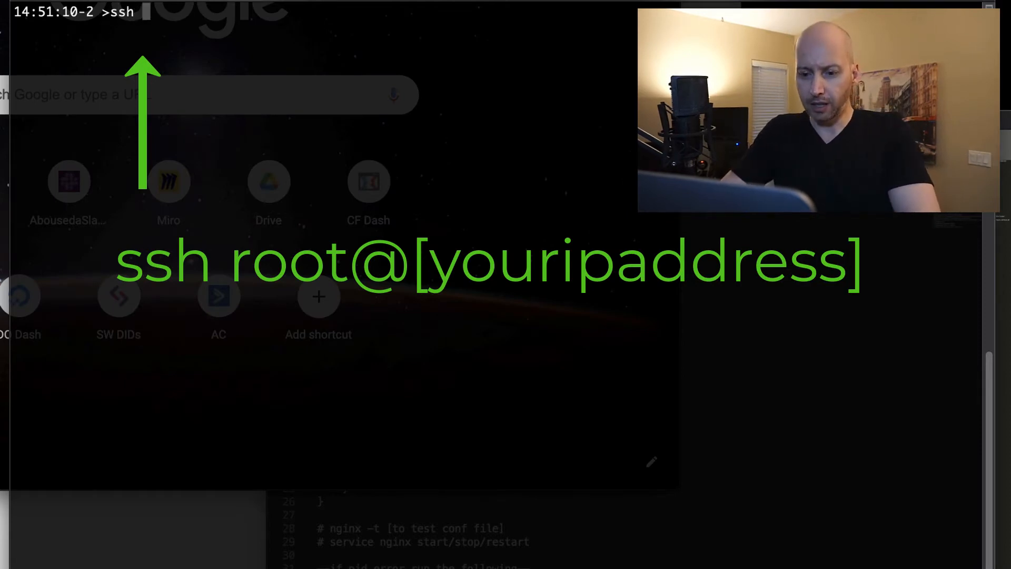
type("root@")
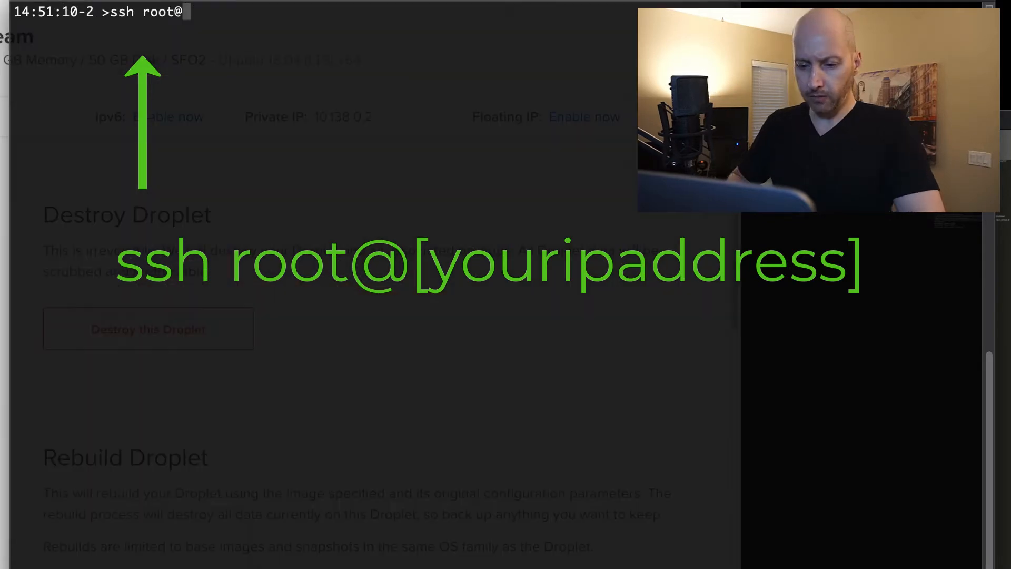
type("206")
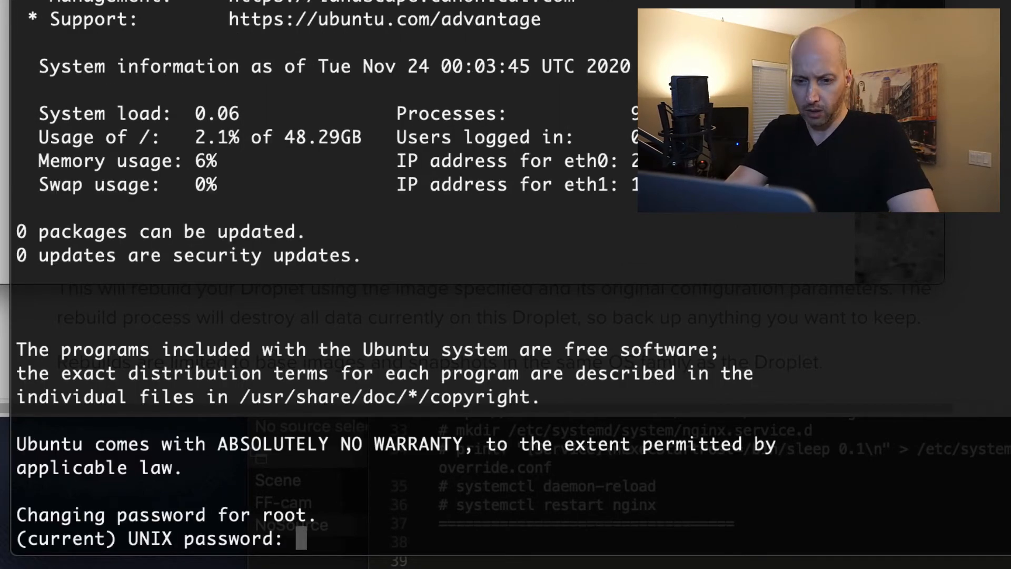
key("Enter")
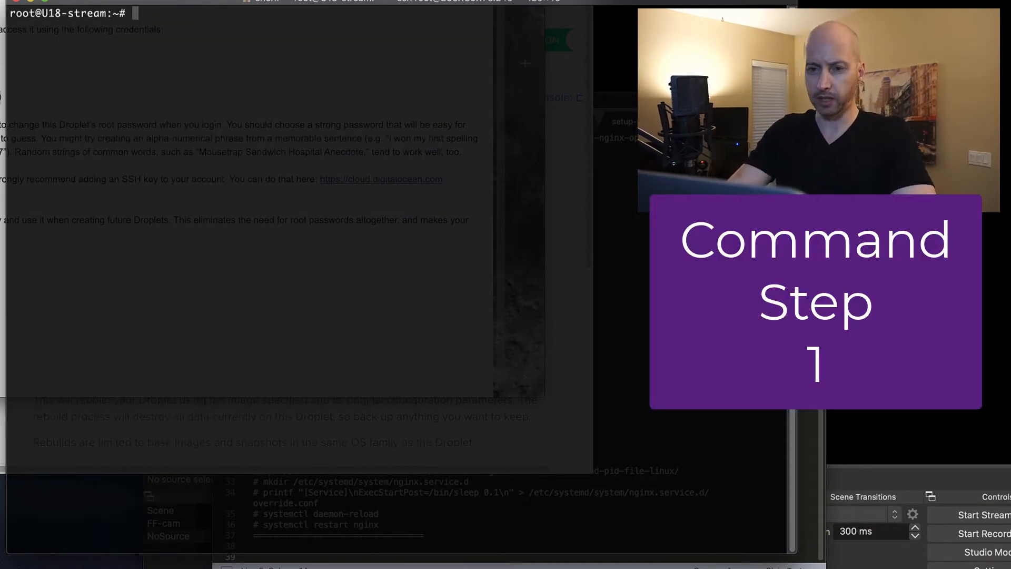
- Run apt update -y and apt upgrade -y to update all server packages
type("apt")
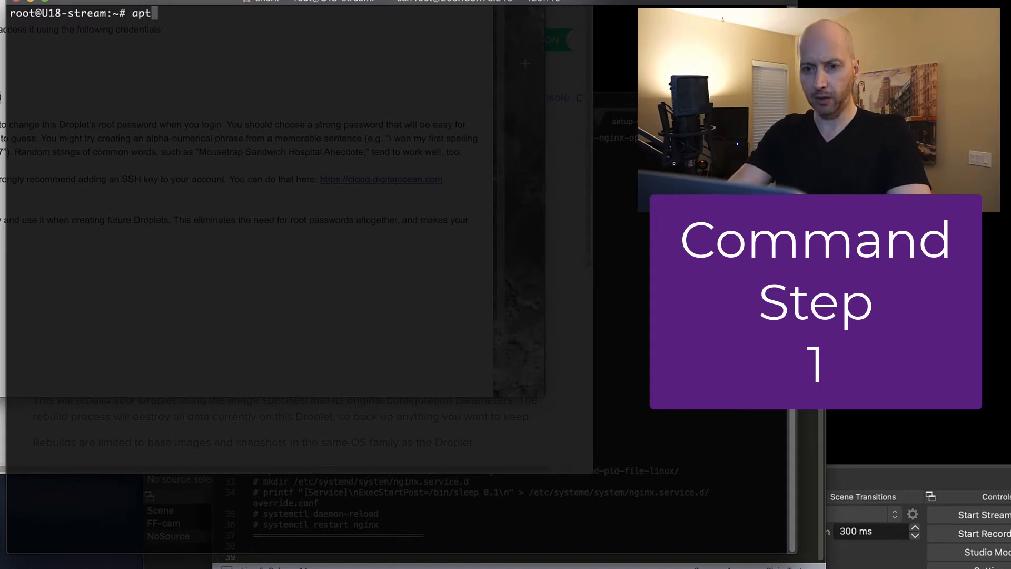
type("update")
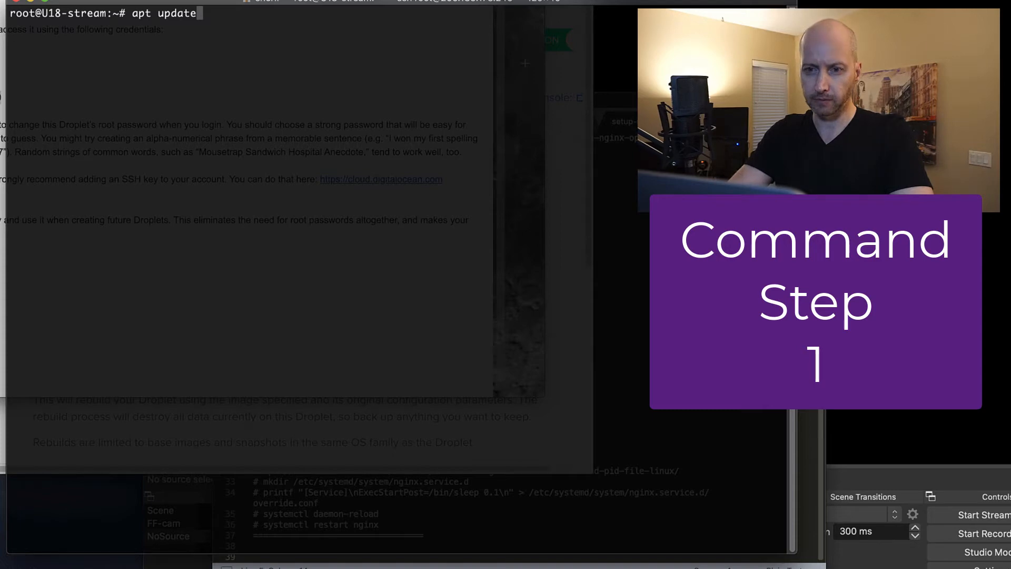
type("-y")
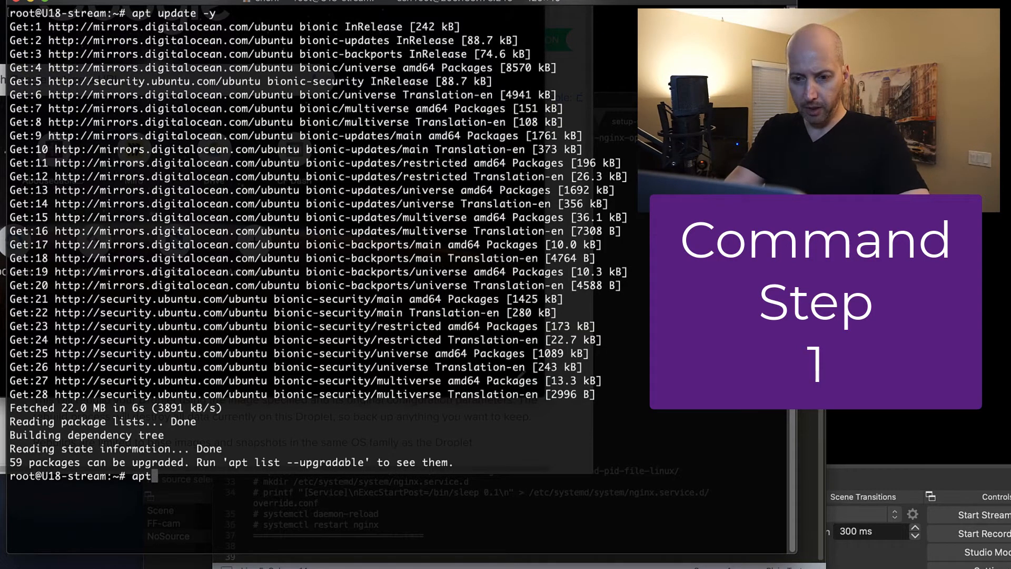
type("upgrade -")
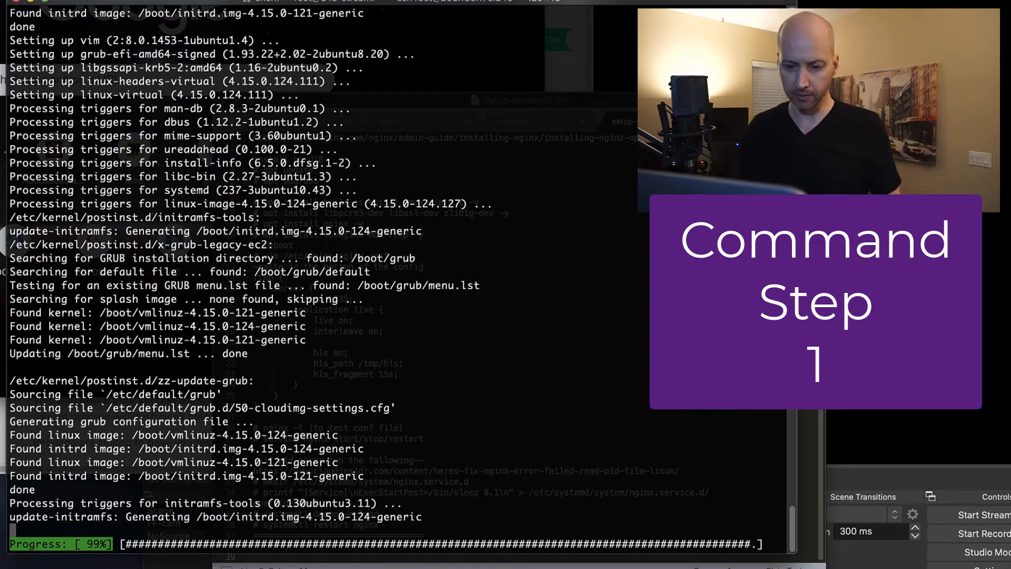
scroll("down", 3)
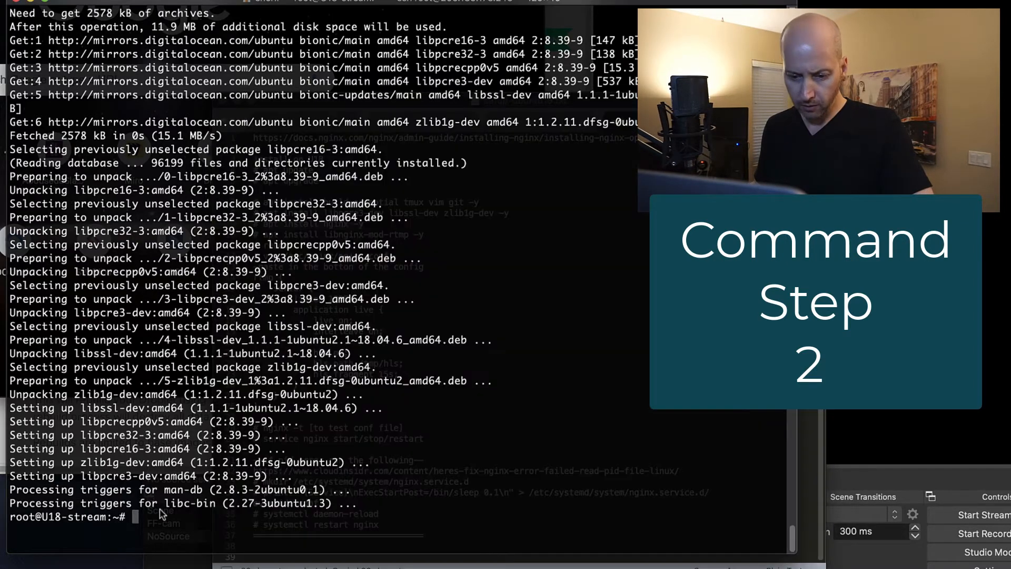
- Install nginx with apt install nginx -y, then reboot the server
type("apt install nginx -y")
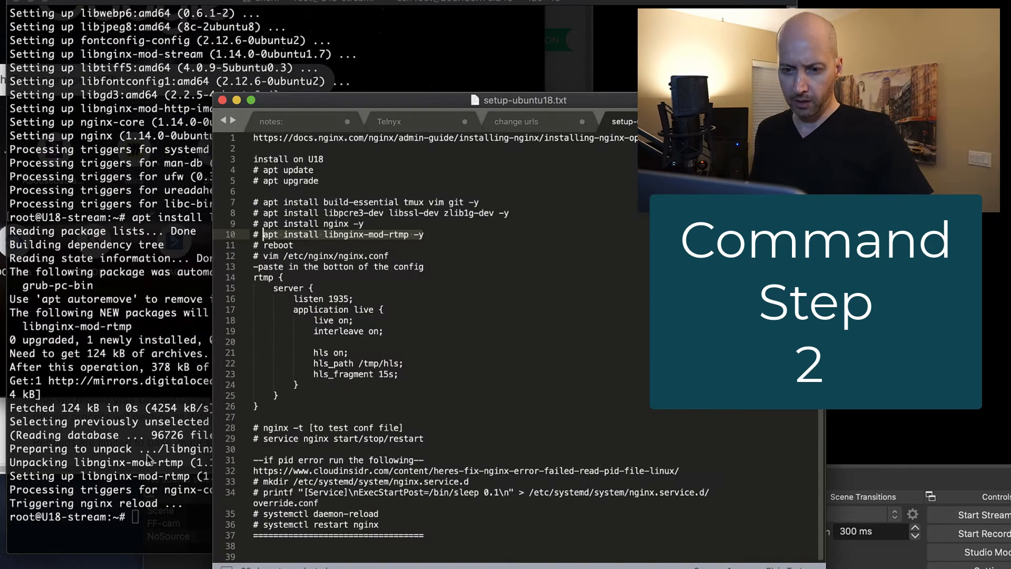
type("reboot")
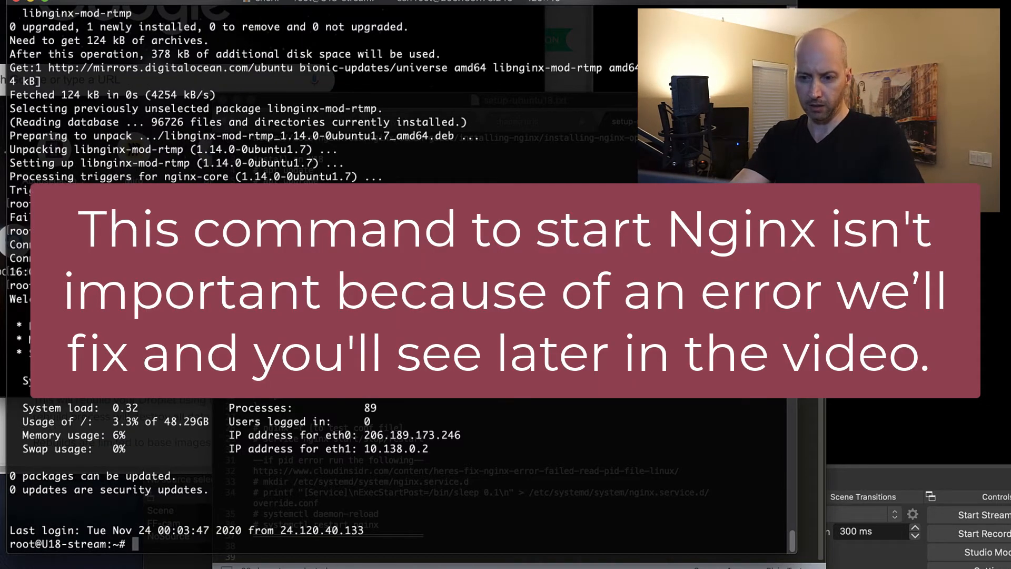
- Enable nginx as a system service with systemctl enable nginx
type("s")
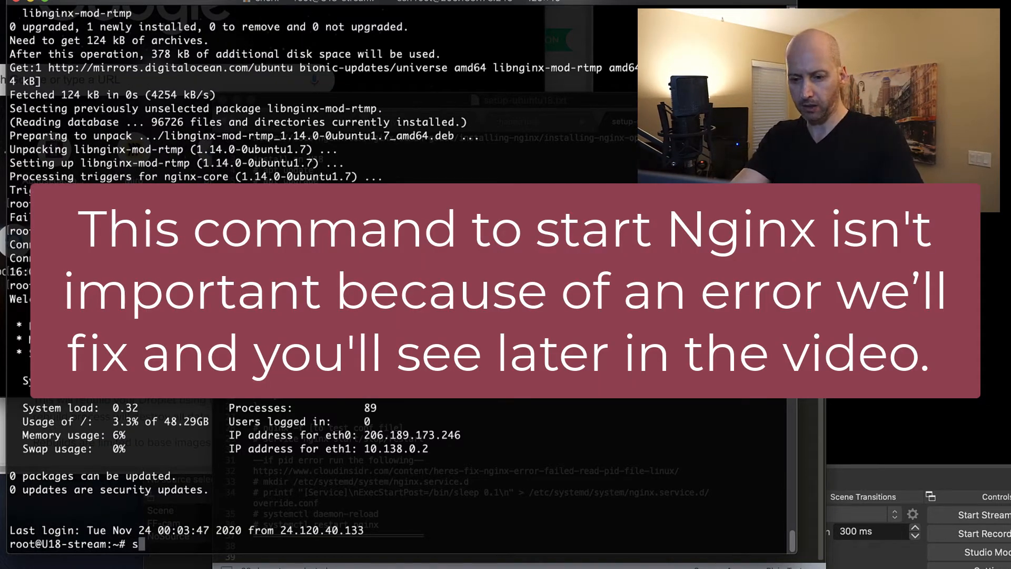
type("ystemctl enable nginx")
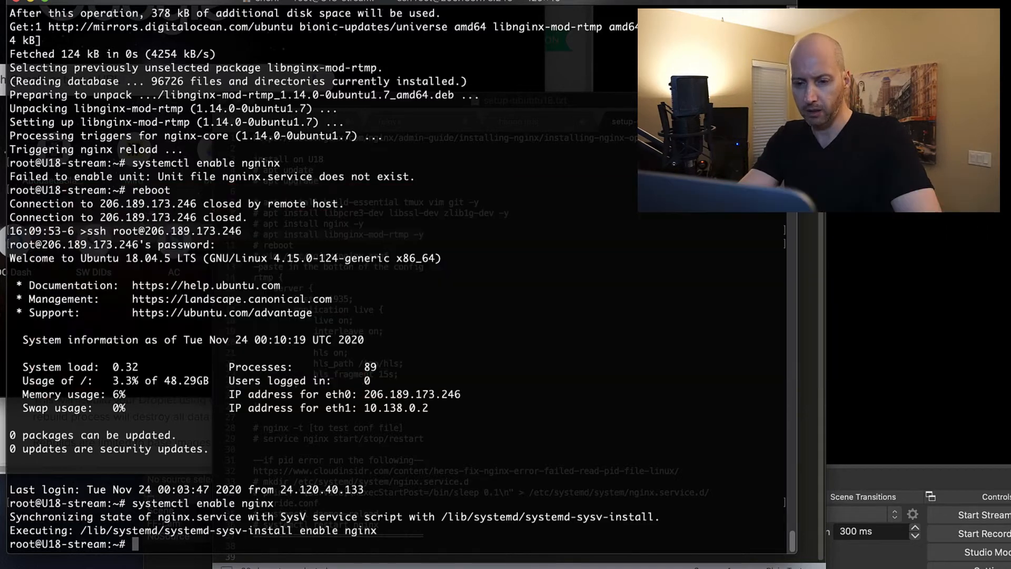
type("vi /etc/nginx/ng")
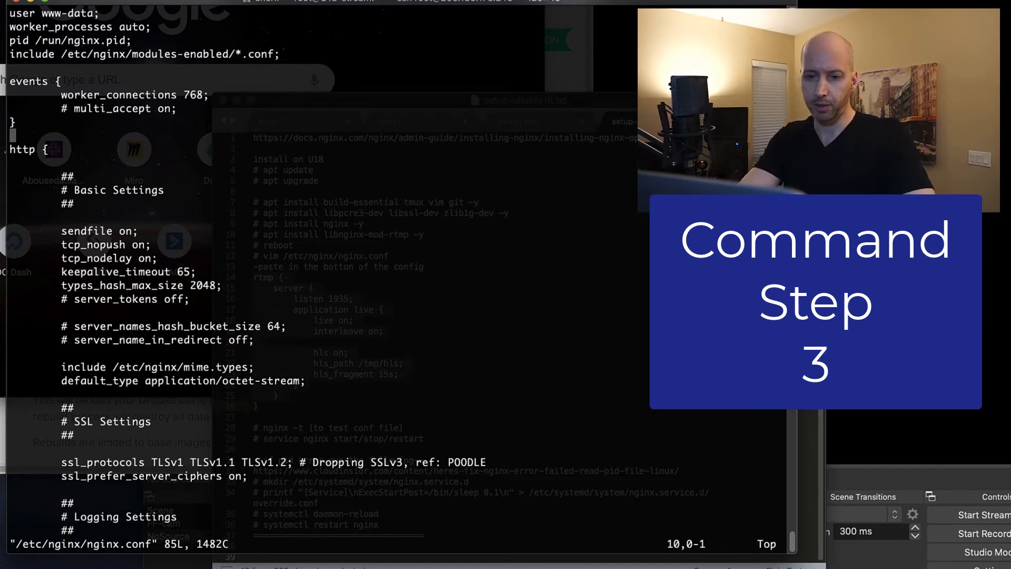
- Paste the rtmp block (port 1935, live application, HLS to /tmp/hls) into nginx.conf and save with :wq
key("i")
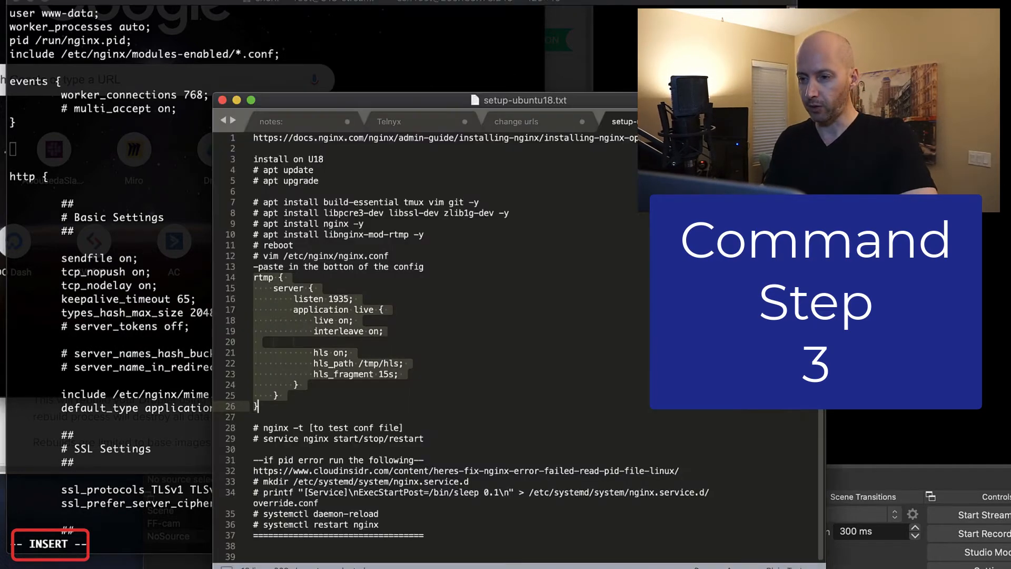
right_click(287, 392)
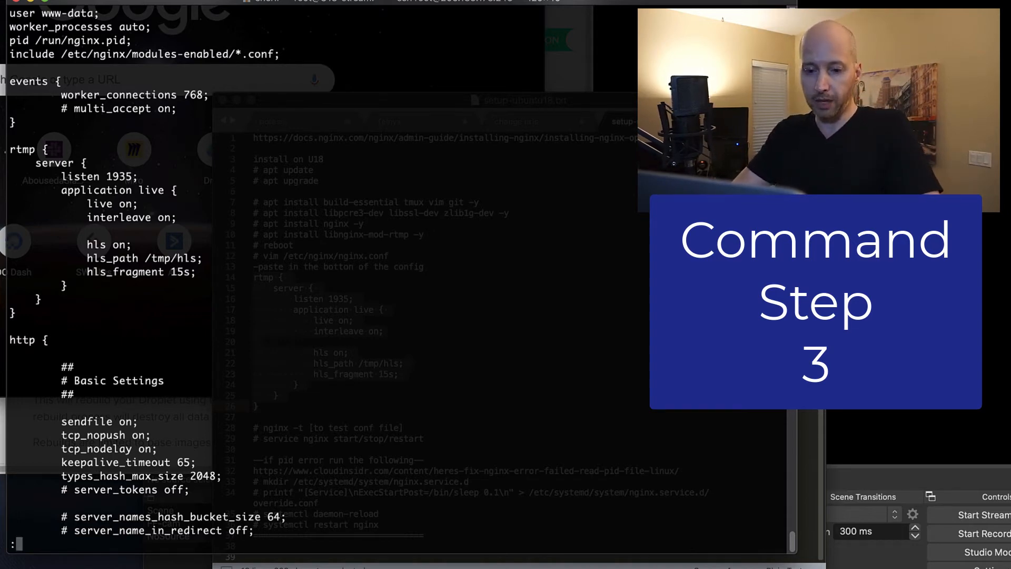
type("wq")
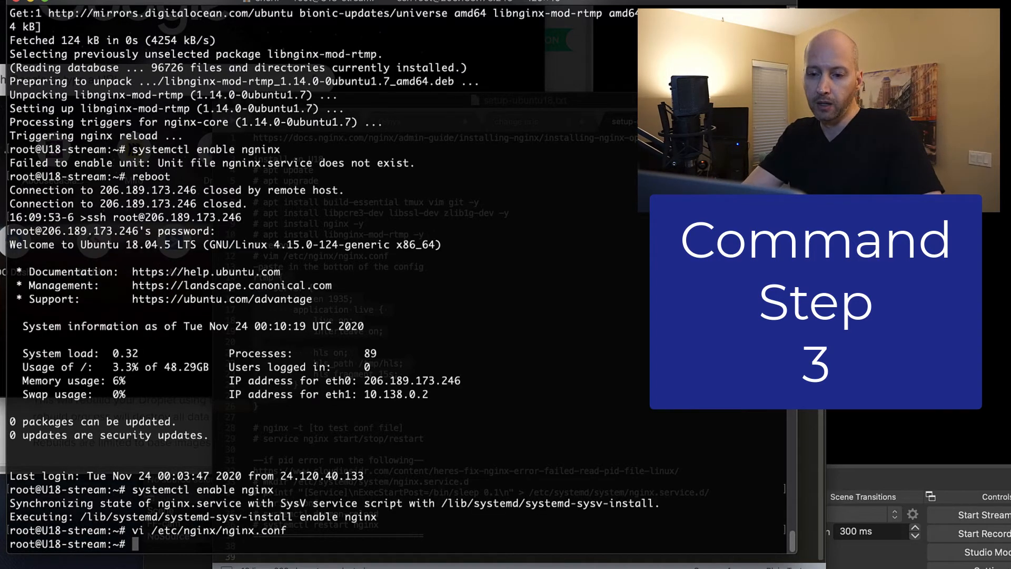
- Recheck nginx.conf, pass the nginx -t syntax test, and start nginx with systemctl
type("vi /etc/nginx/nginx.conf")
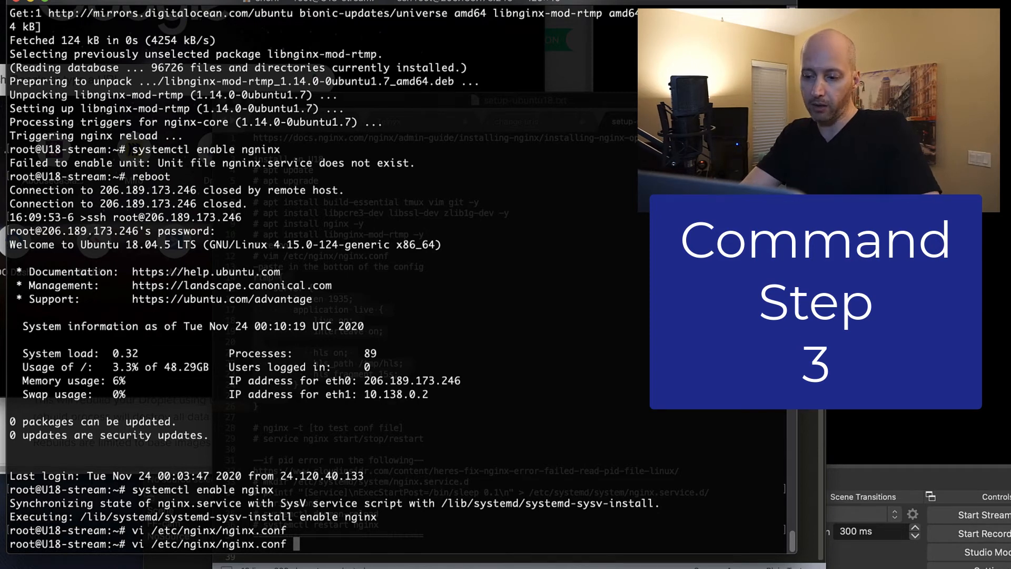
key("Return")
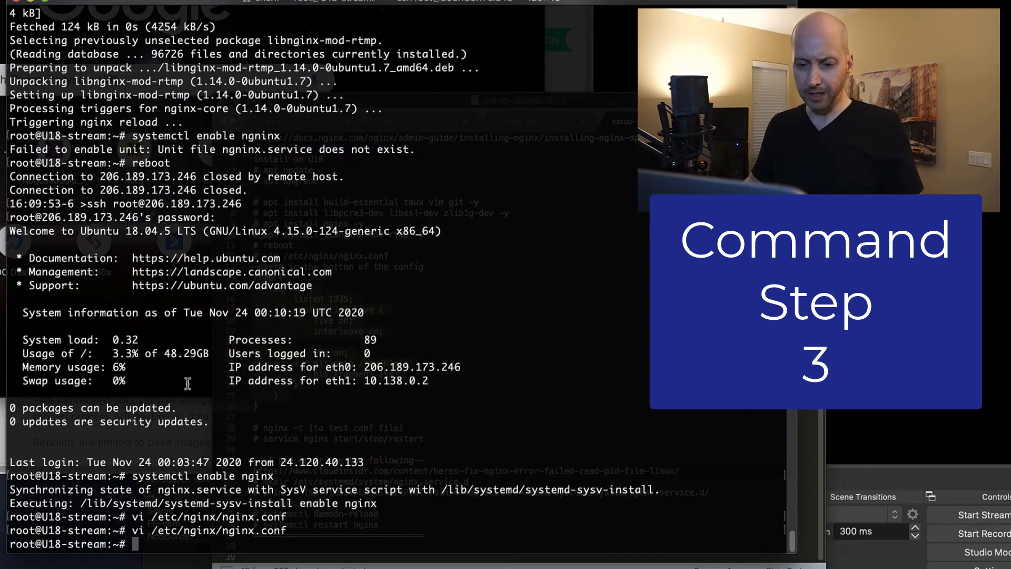
type("n")
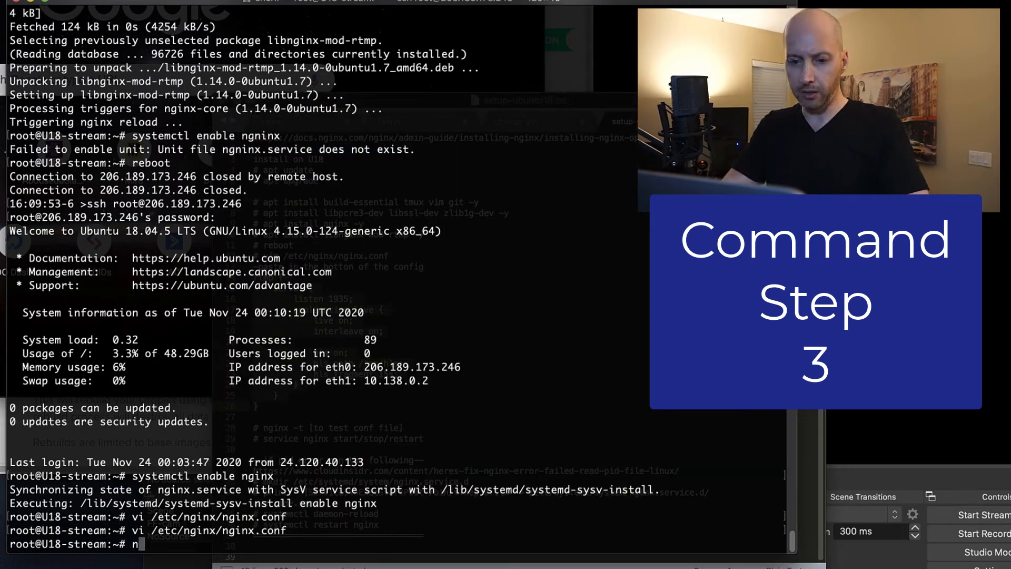
type("gi")
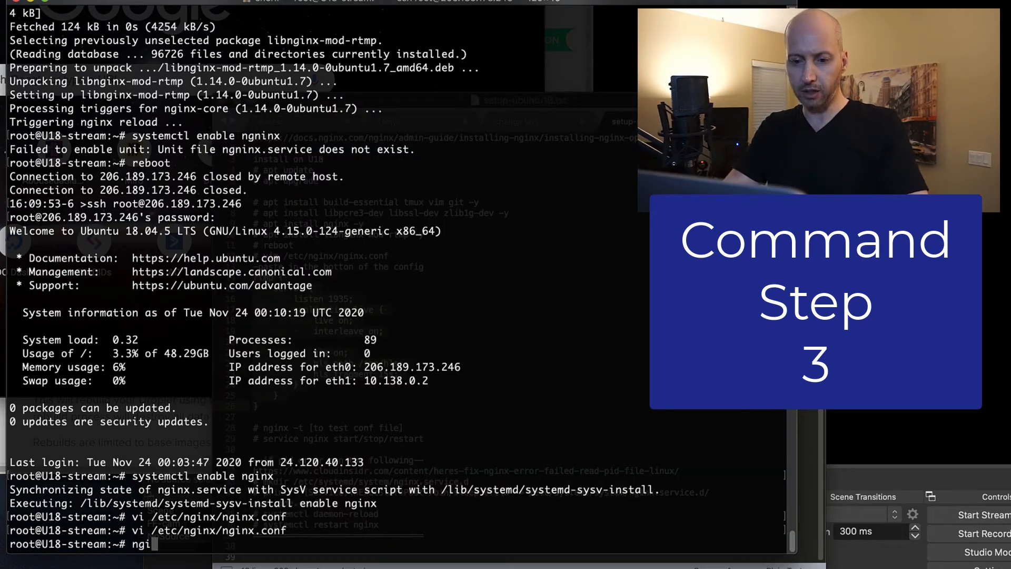
type("nx")
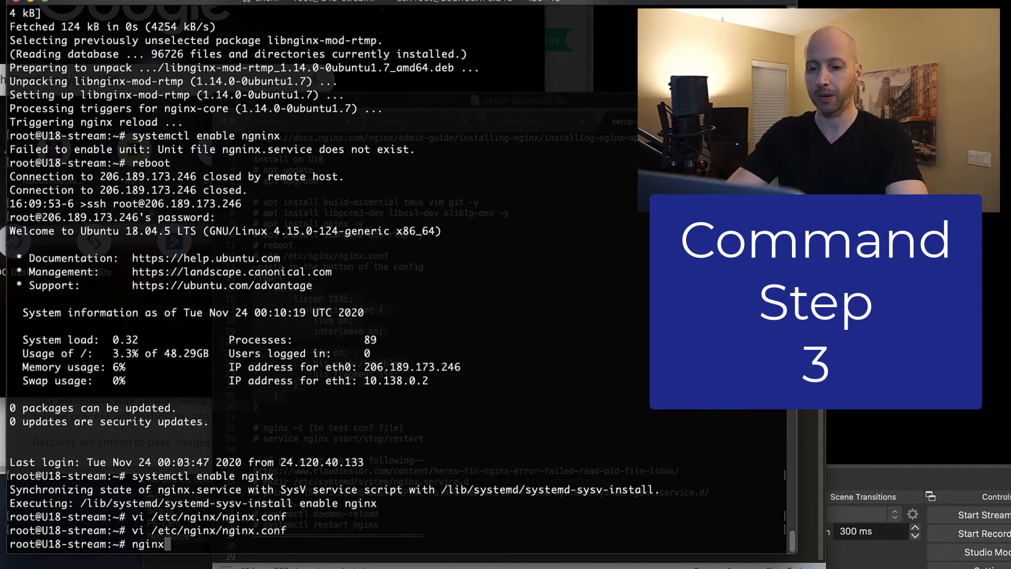
type("-t")
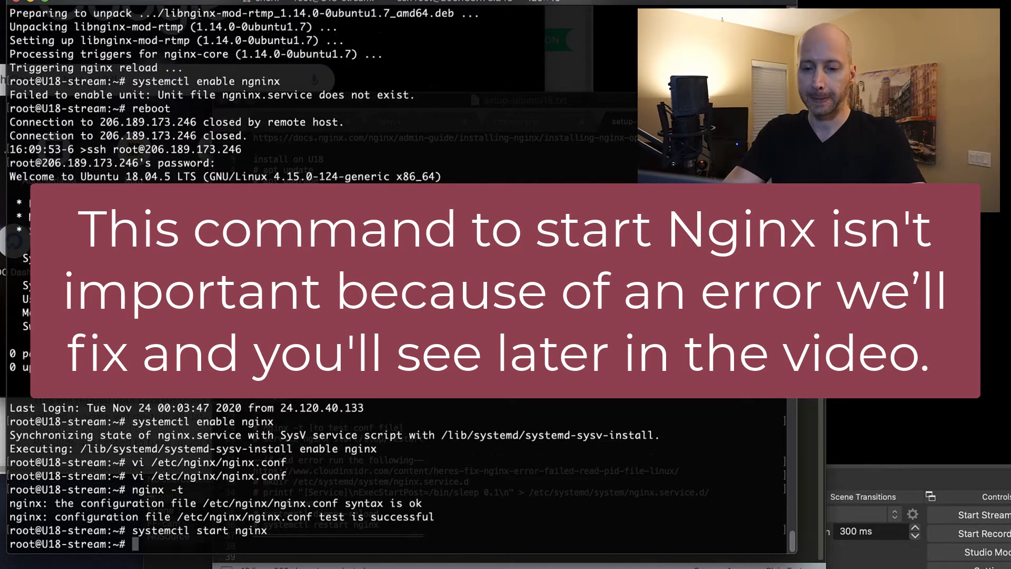
type("systemctl start nginx")
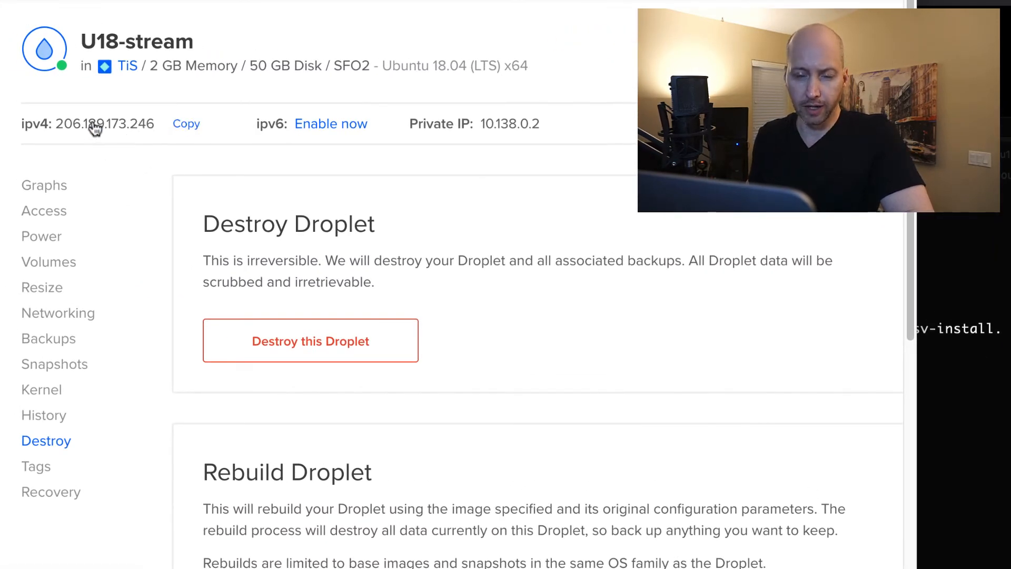
mouse_move(183, 134)
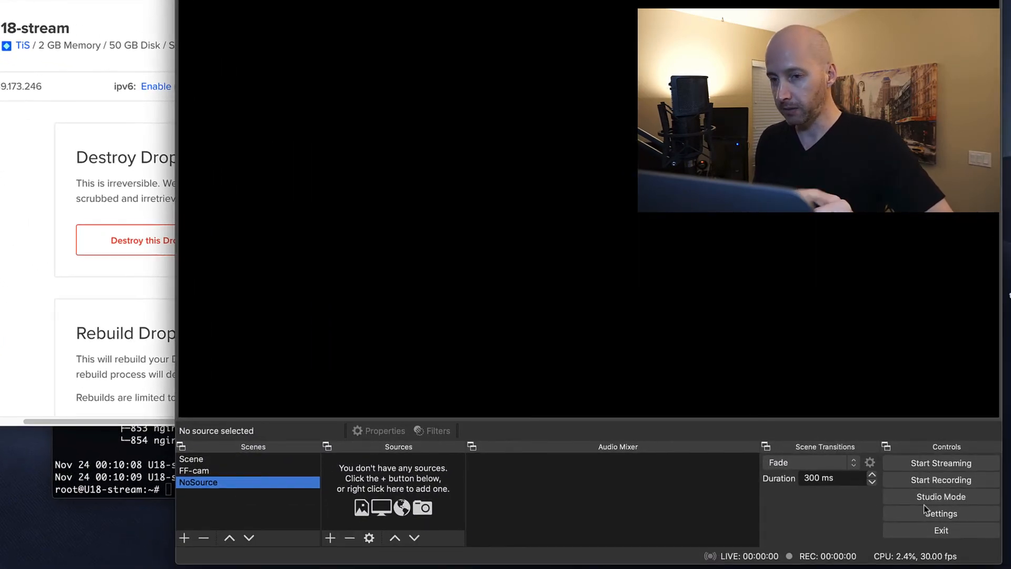
- In Stream settings, use a custom server rtmp://206.189.173.246/live and enter a stream key
left_click(941, 513)
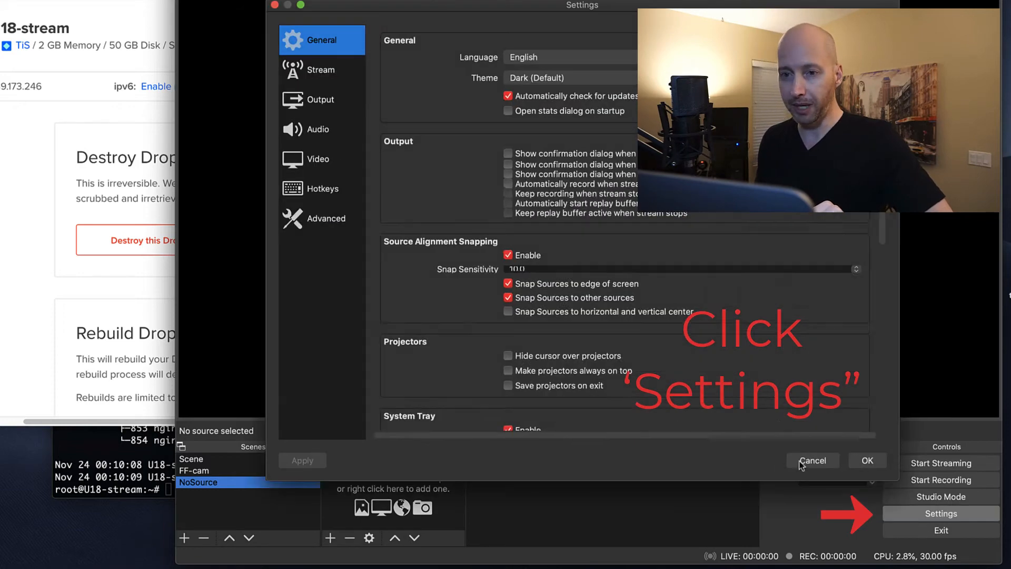
left_click(320, 69)
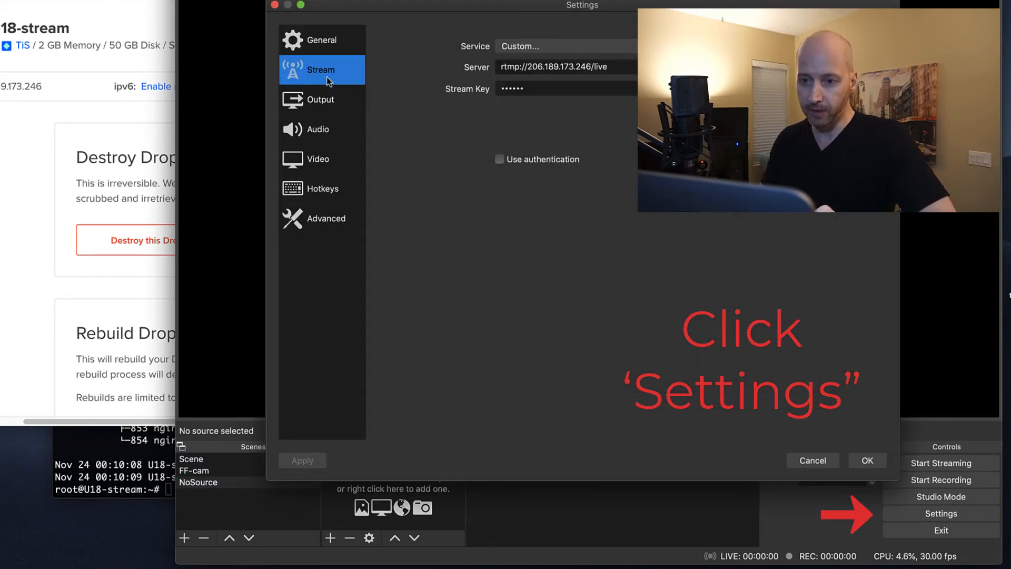
left_click(565, 66)
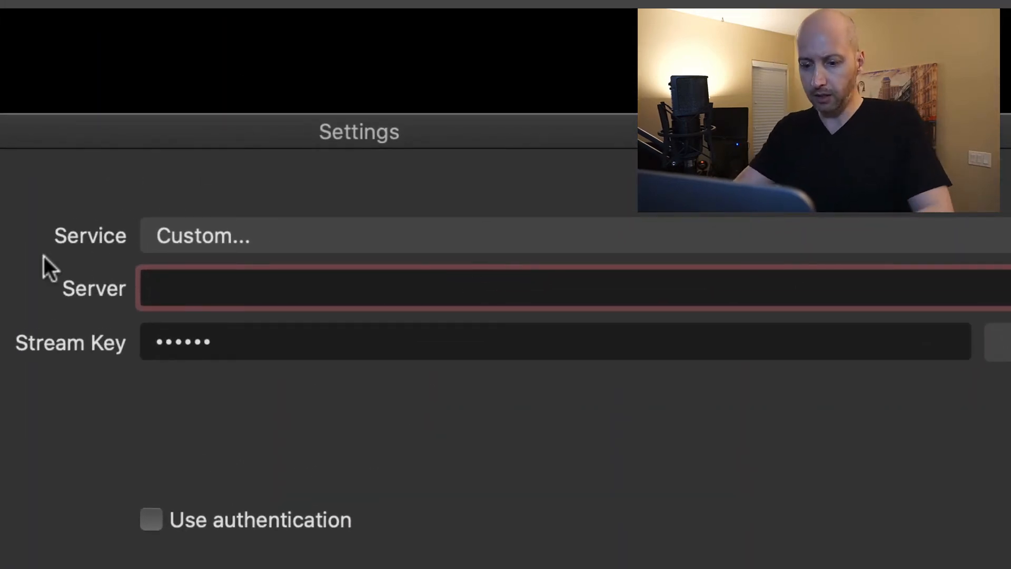
type("rtmp")
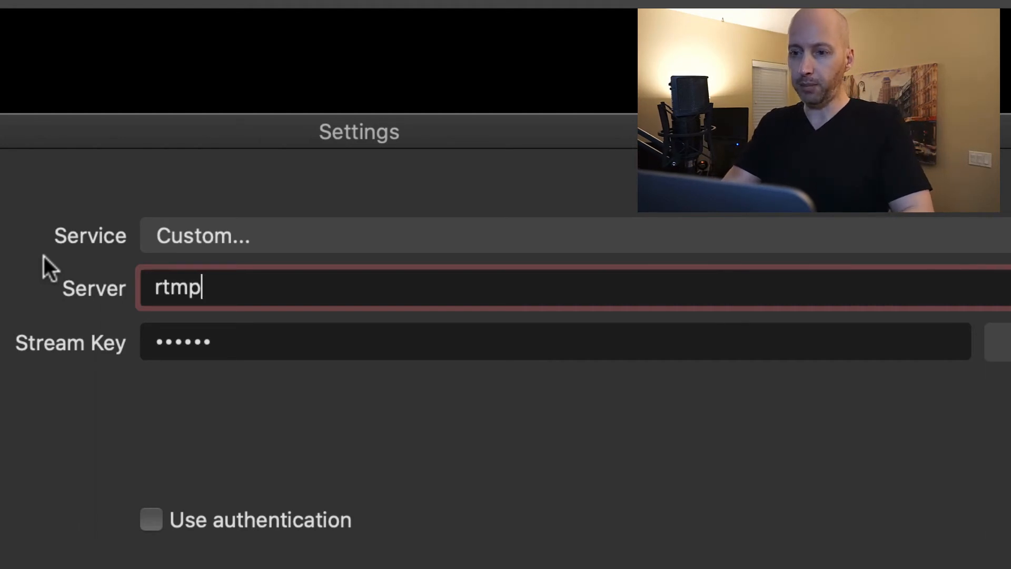
type("://")
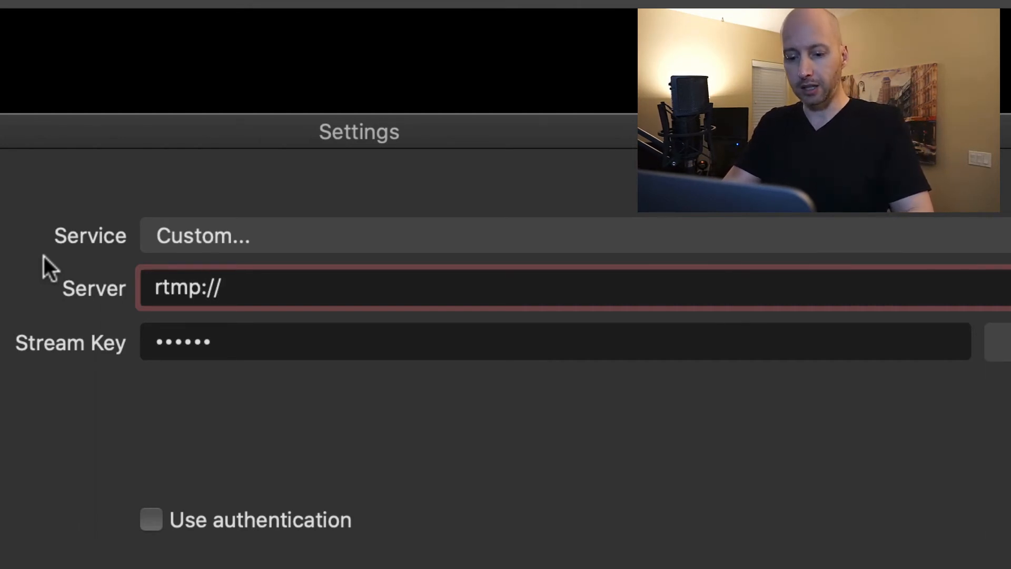
type("206.189.173.246/")
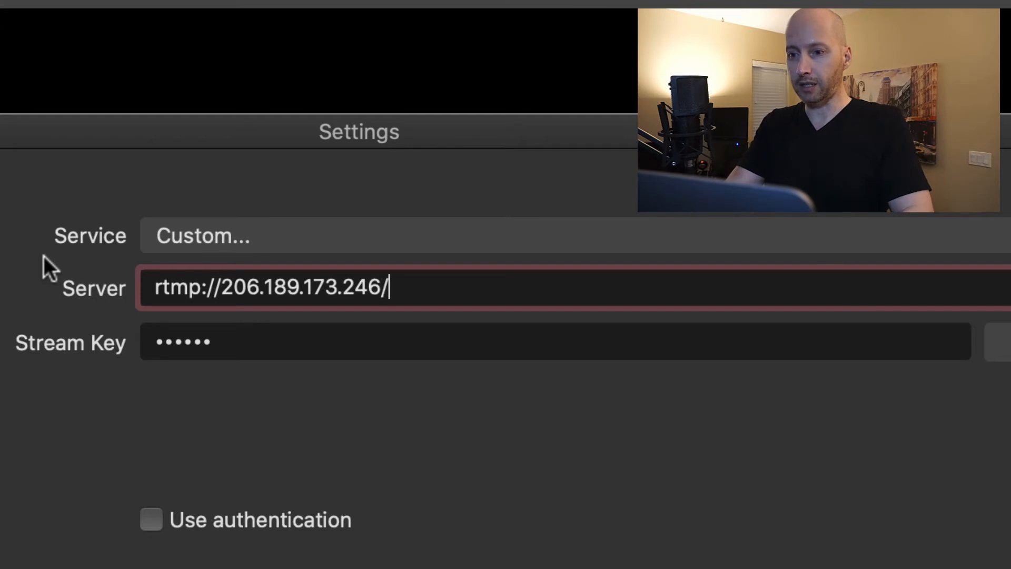
type("live")
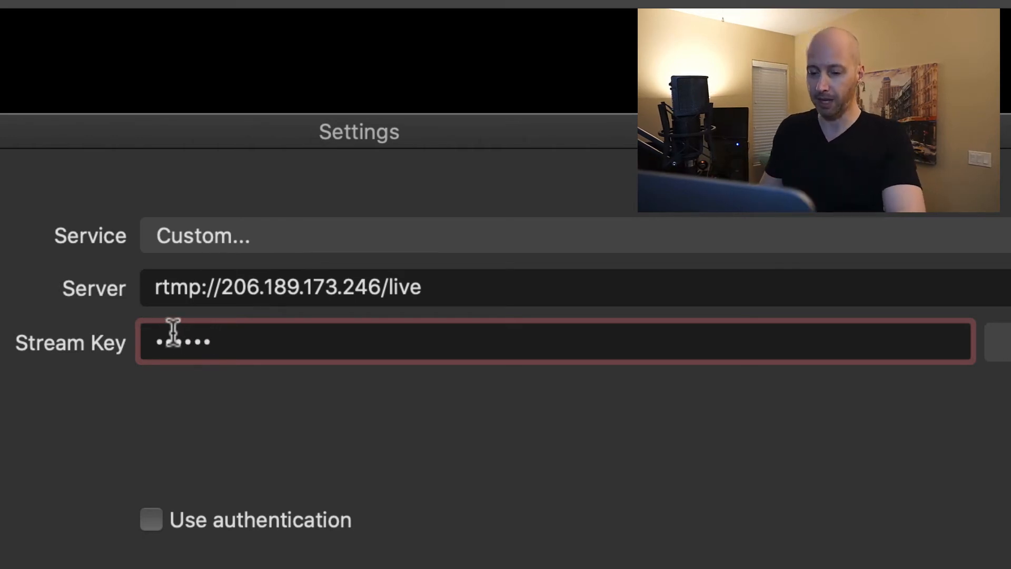
type("•")
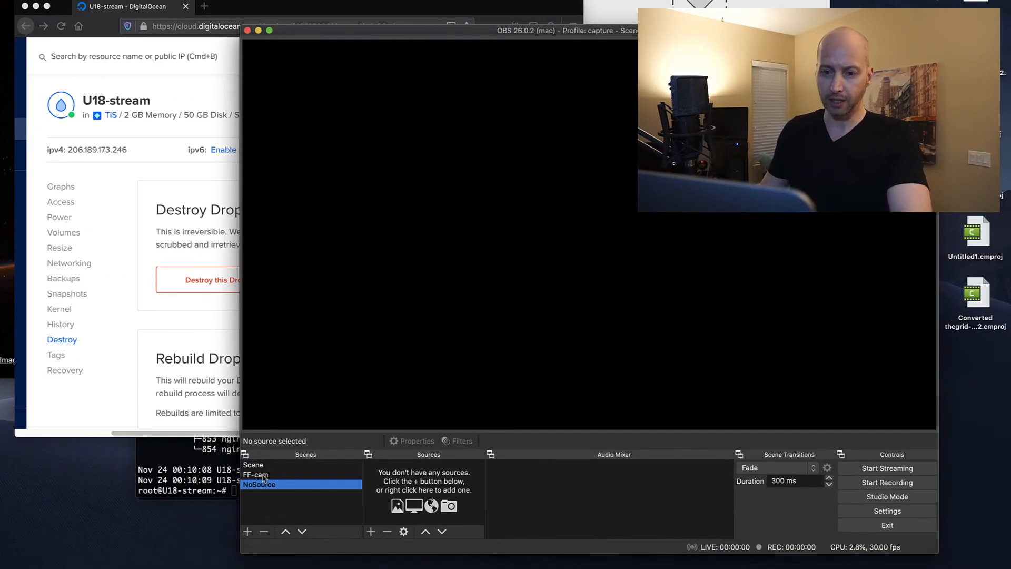
- Select the FF-cam scene, start streaming, and dismiss the 'Failed to connect' alert
left_click(256, 474)
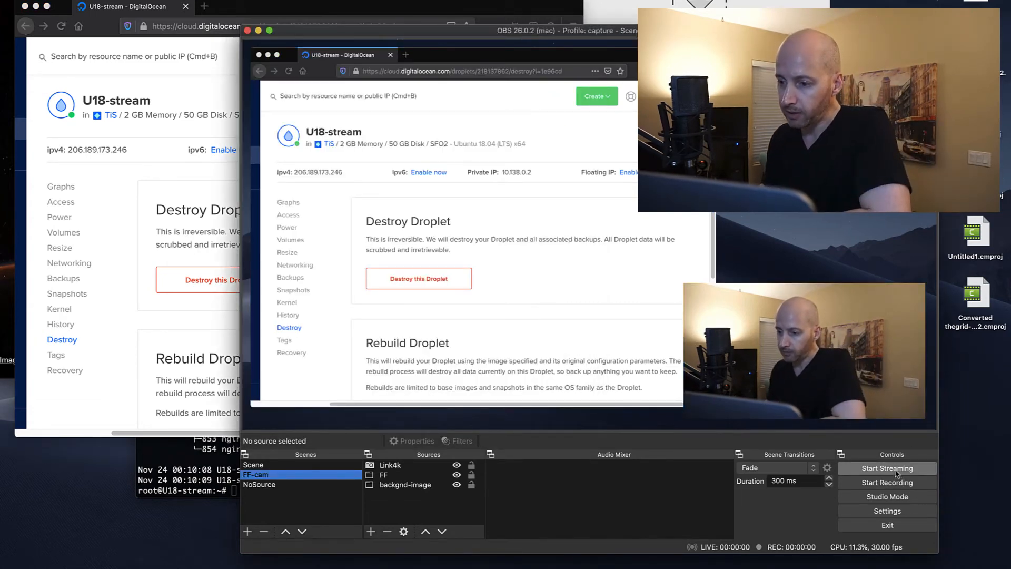
left_click(887, 468)
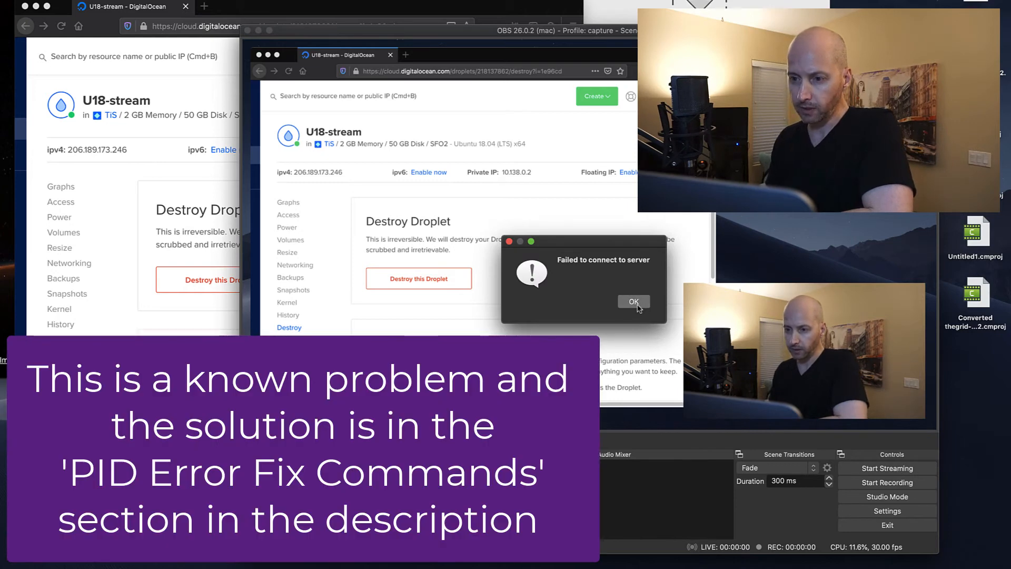
left_click(632, 301)
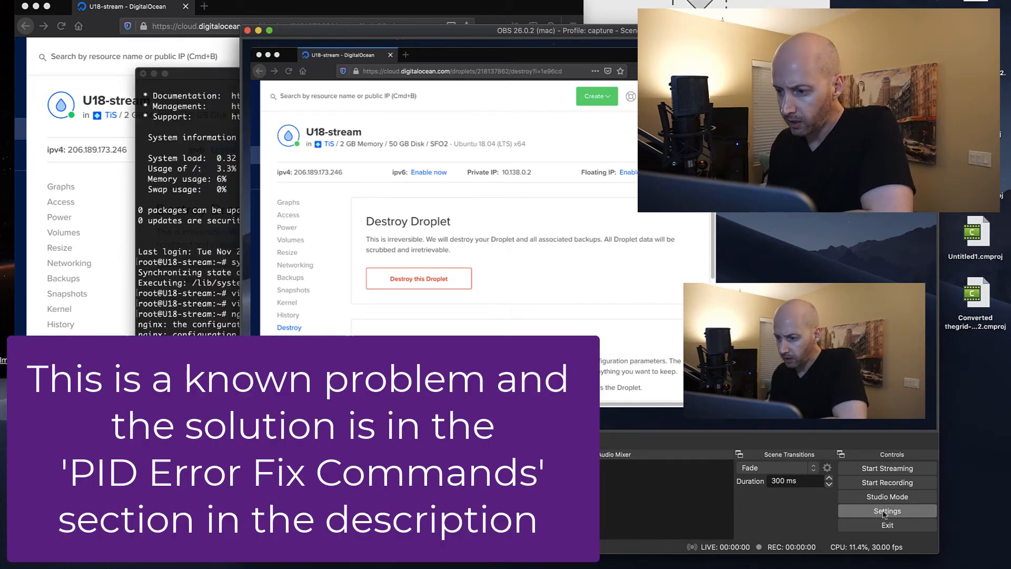
- Recheck the settings, retry streaming, and dismiss the repeated connection failure
left_click(888, 511)
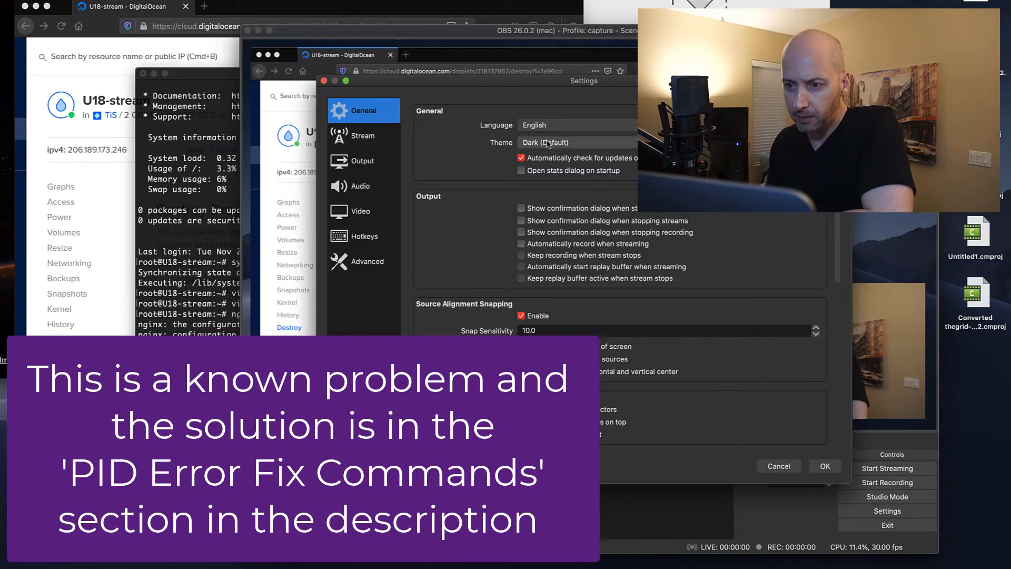
left_click(366, 135)
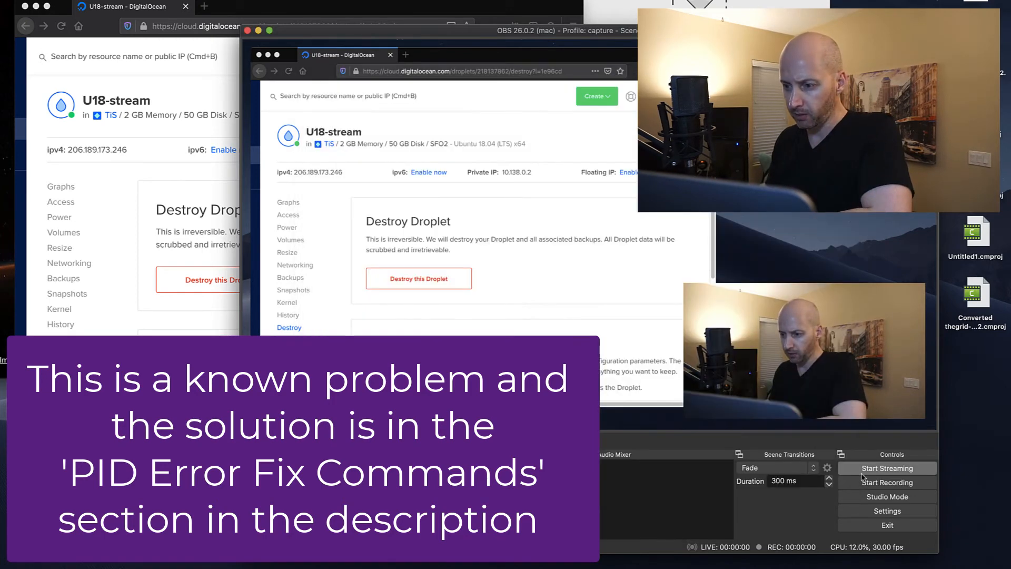
left_click(887, 468)
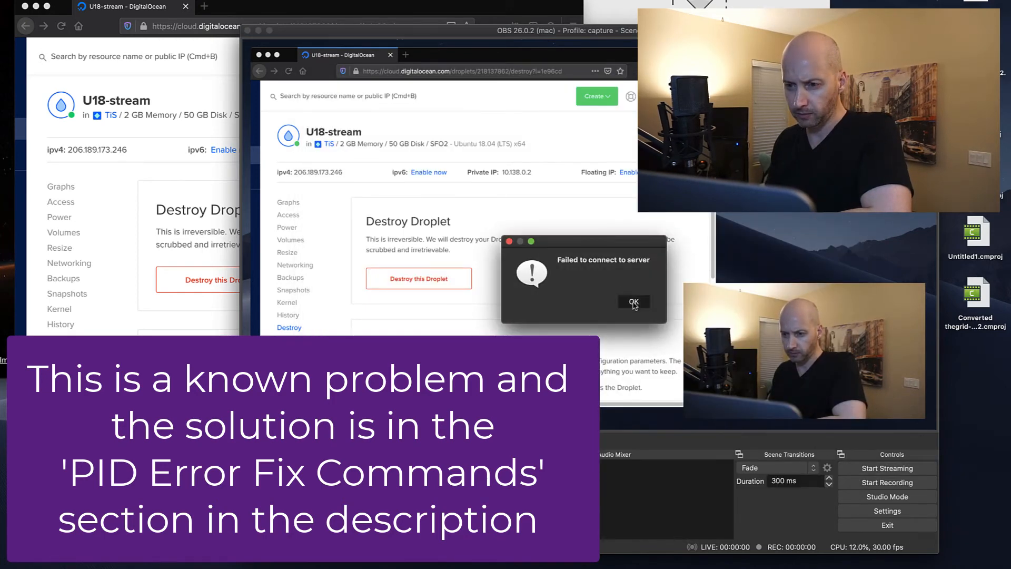
left_click(633, 302)
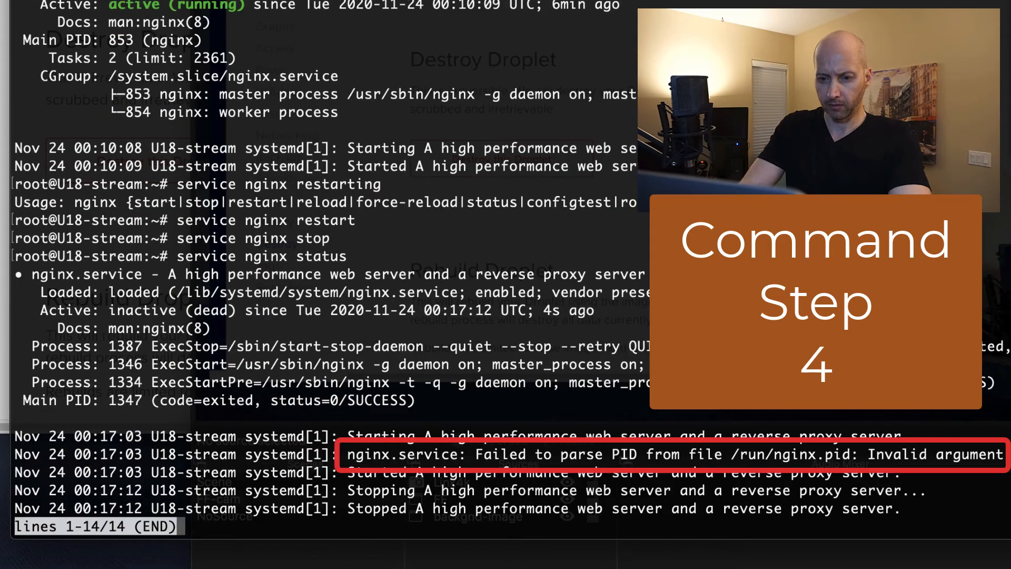
mouse_move(370, 123)
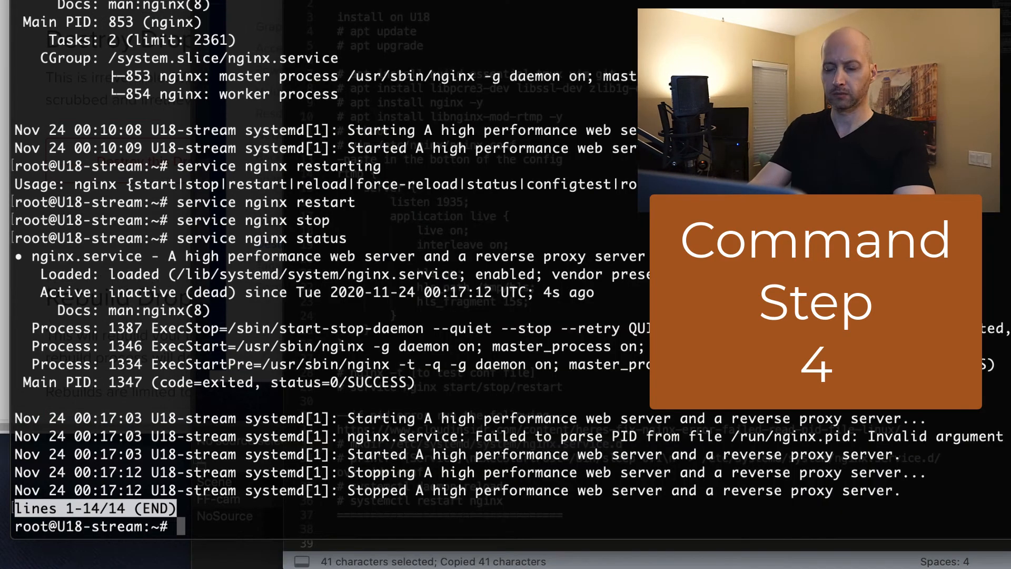
- Create /etc/systemd/system/nginx.service.d and copy the PID-fix printf override command
type("mkdir /etc/systemd/system/nginx.service.d")
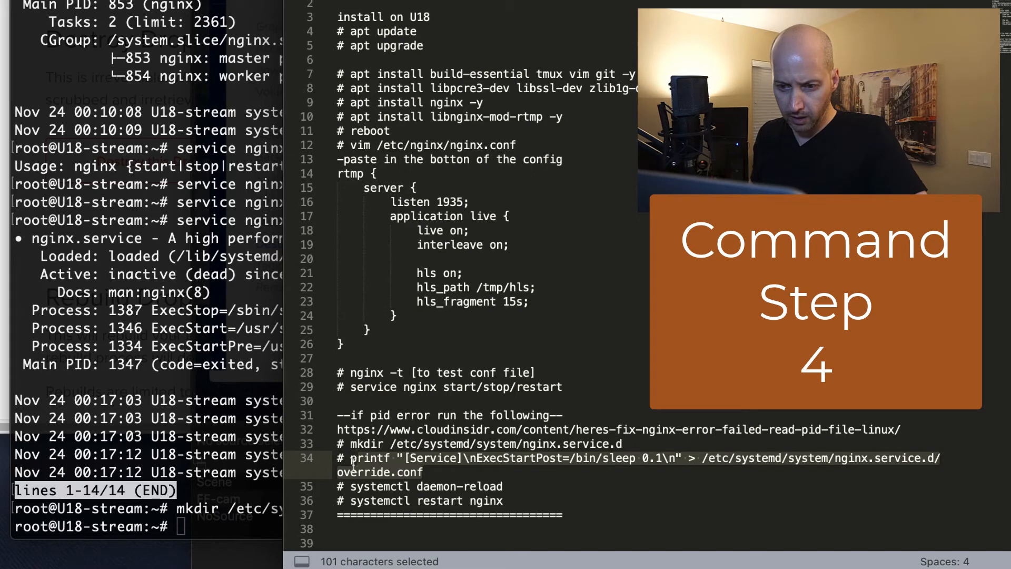
right_click(387, 471)
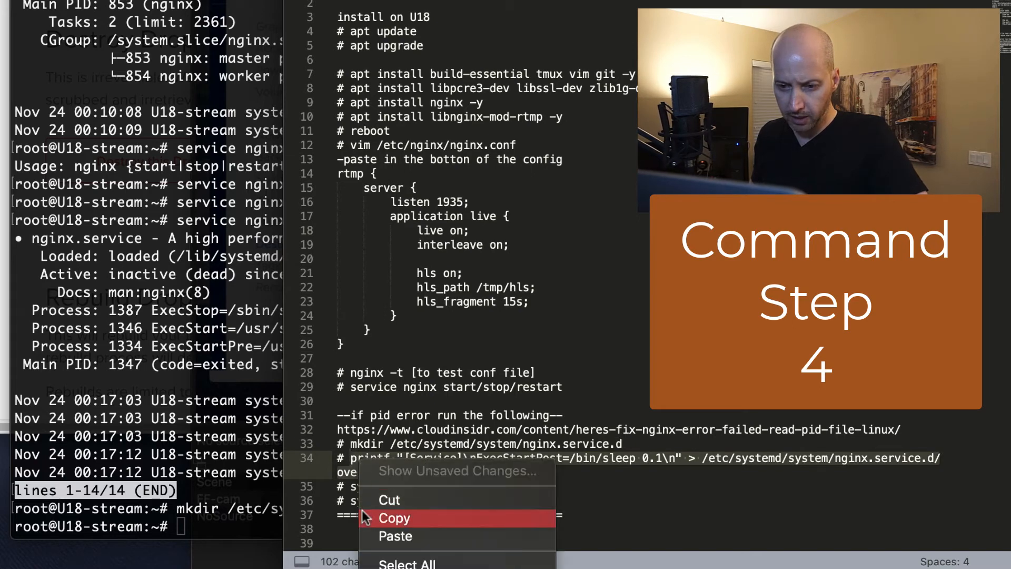
left_click(394, 517)
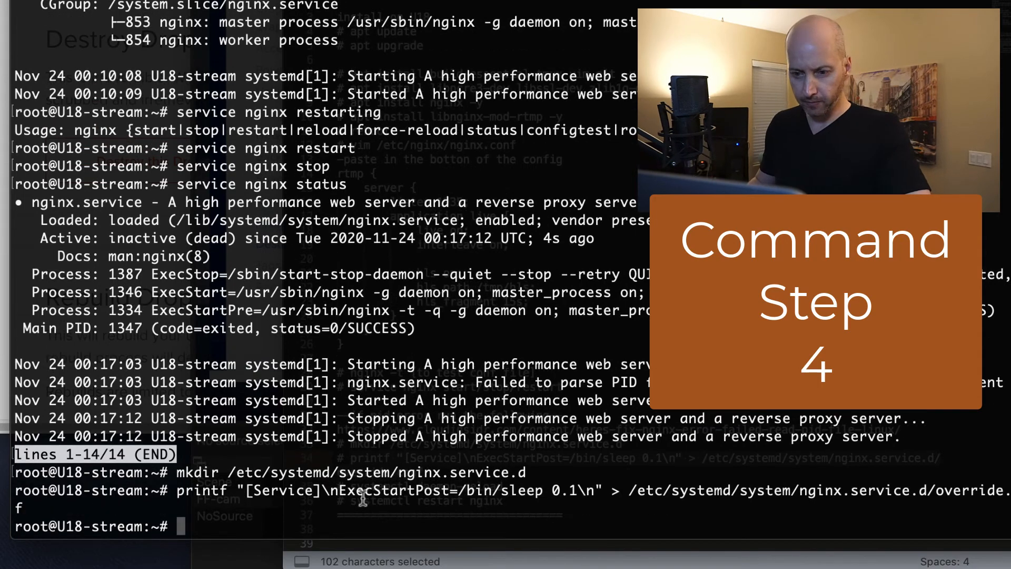
- Reload systemd, restart nginx, and check the nginx service status
type("systemctl daemon-reload")
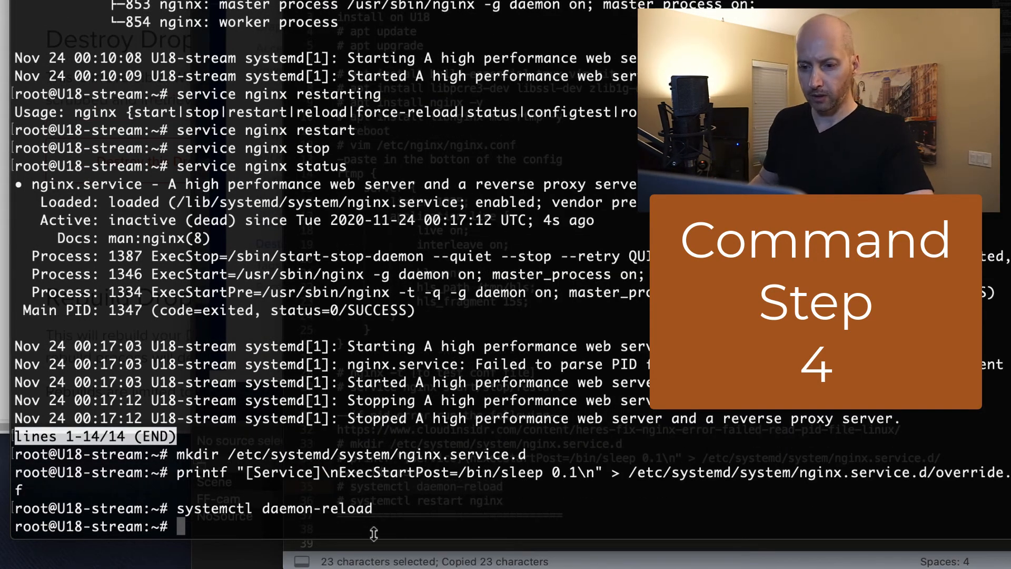
type("service nginx restart")
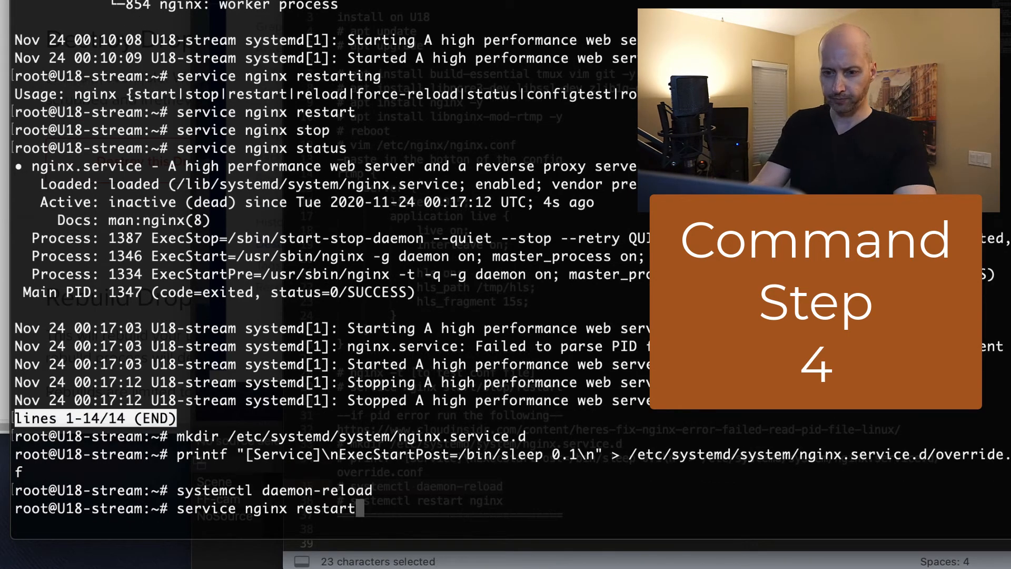
type("service nginx status")
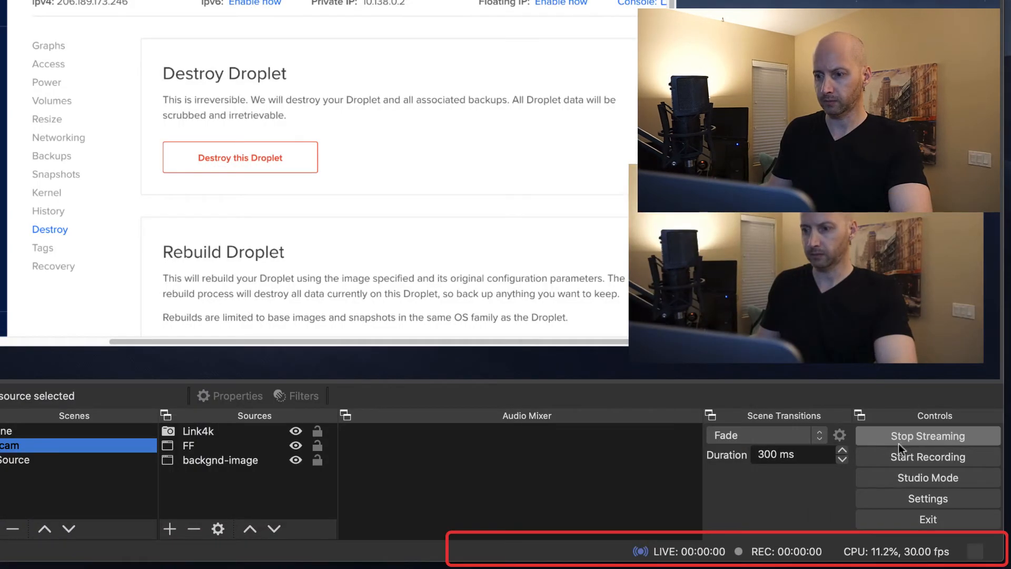
- Start streaming the FF-cam scene from OBS to the nginx server
left_click(928, 436)
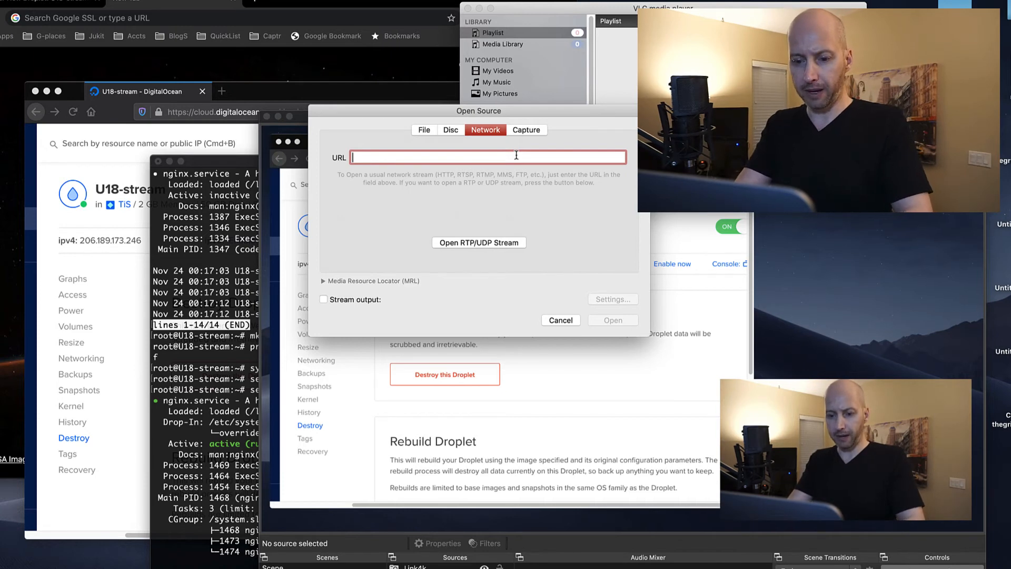
- Play the network stream rtmp://206.189.173.246/live in VLC
type("rtmp://")
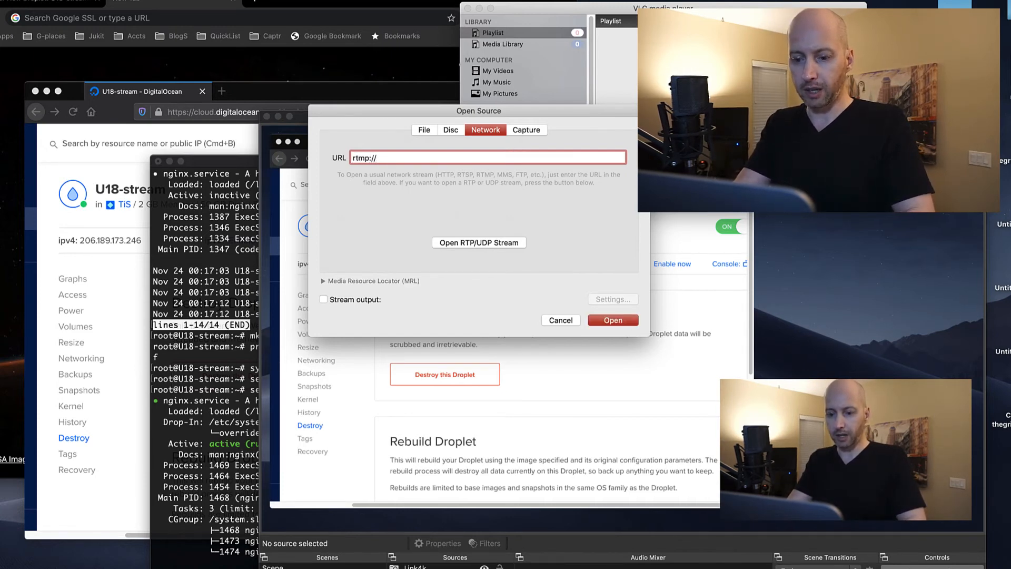
type("206.1")
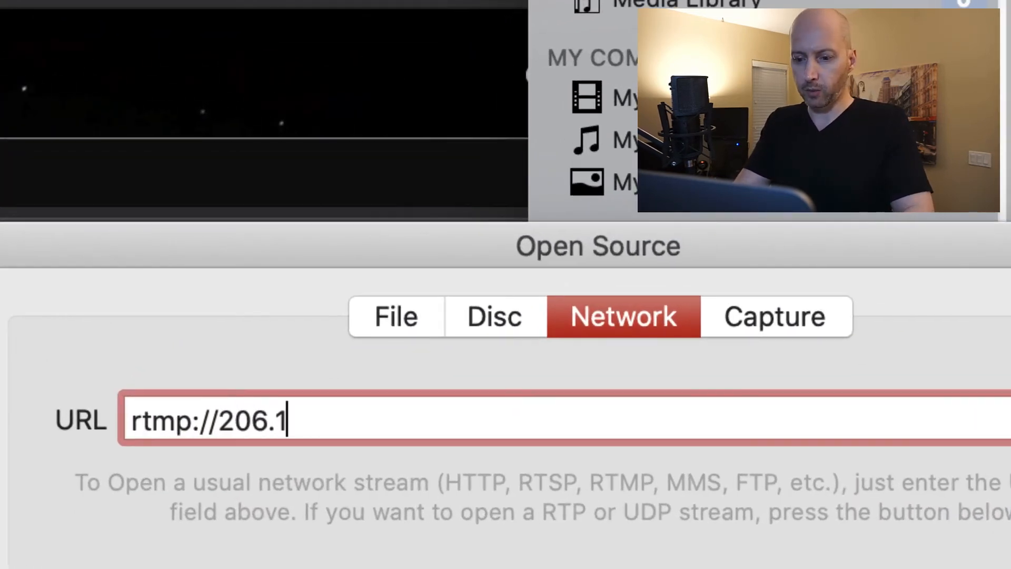
type("89.173.246/")
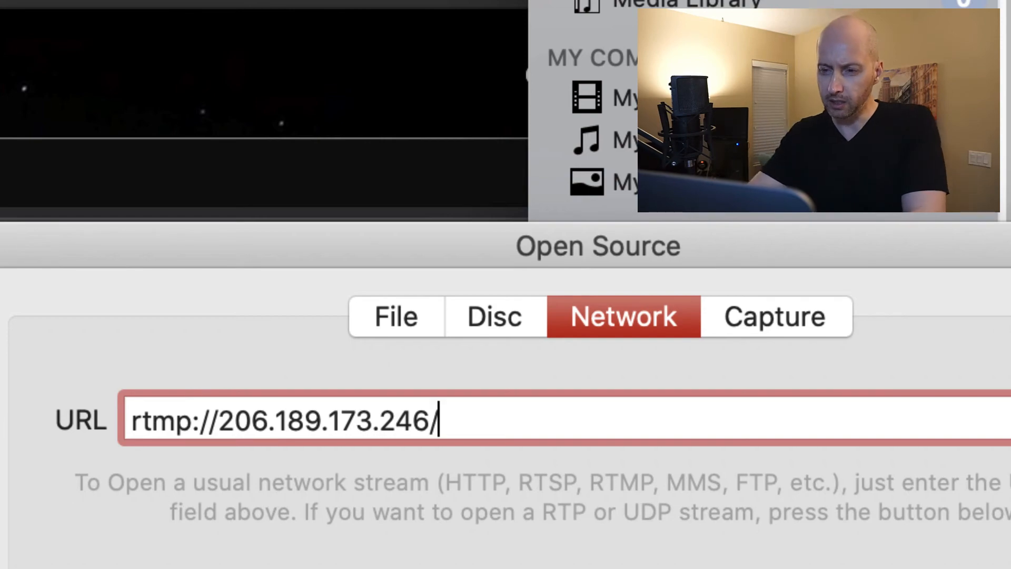
type("live/")
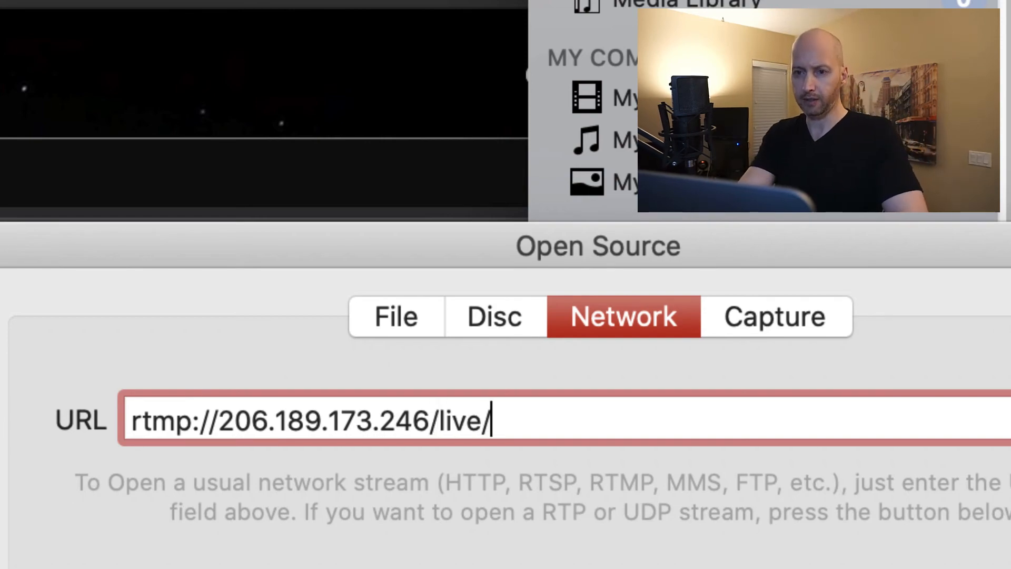
key("Backspace")
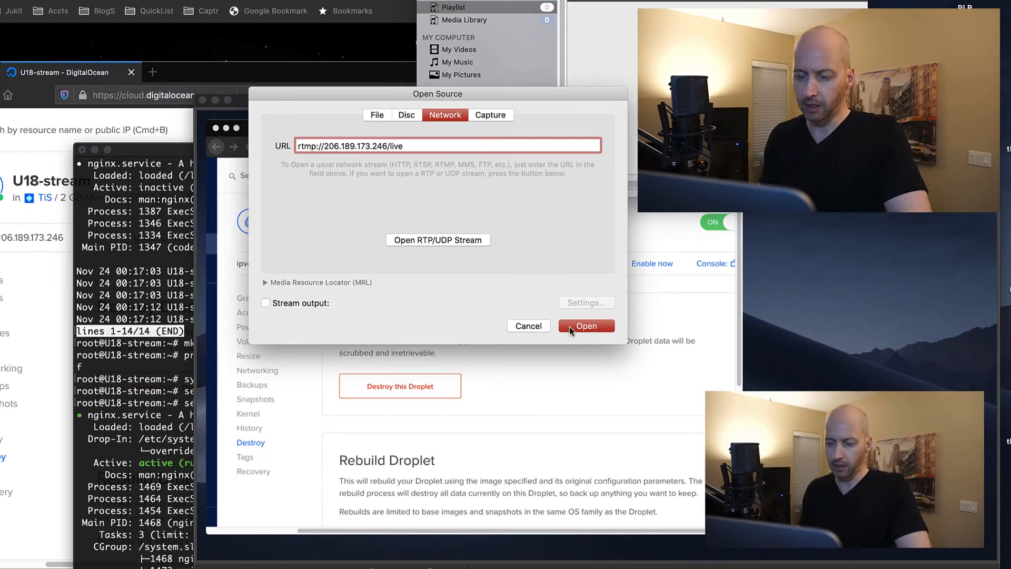
left_click(586, 326)
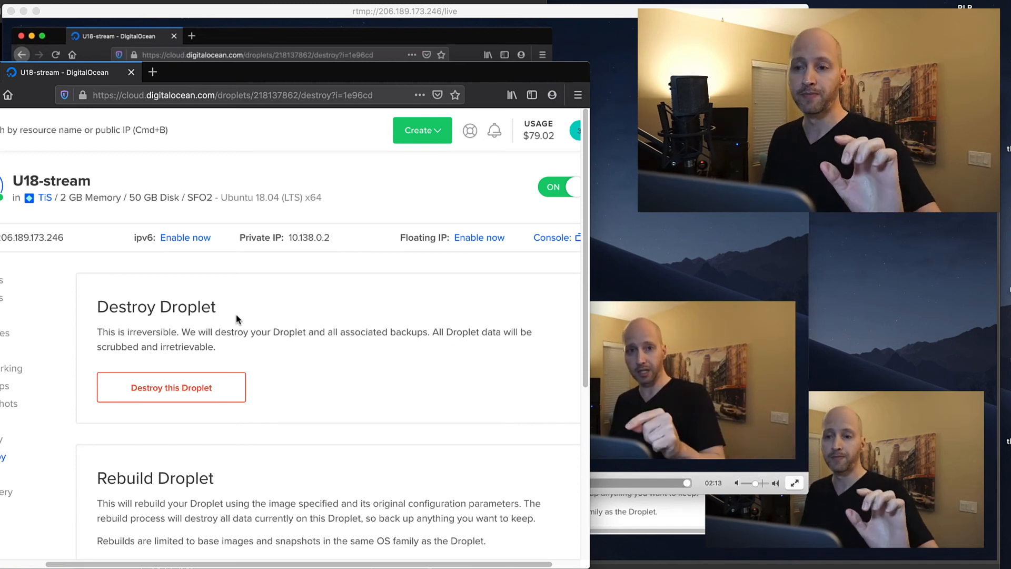
mouse_move(239, 322)
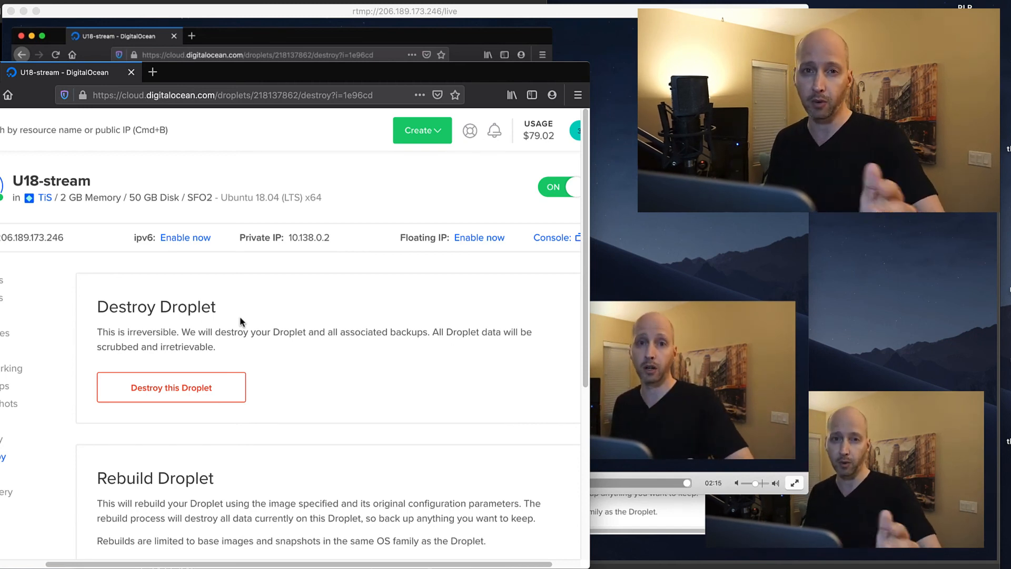